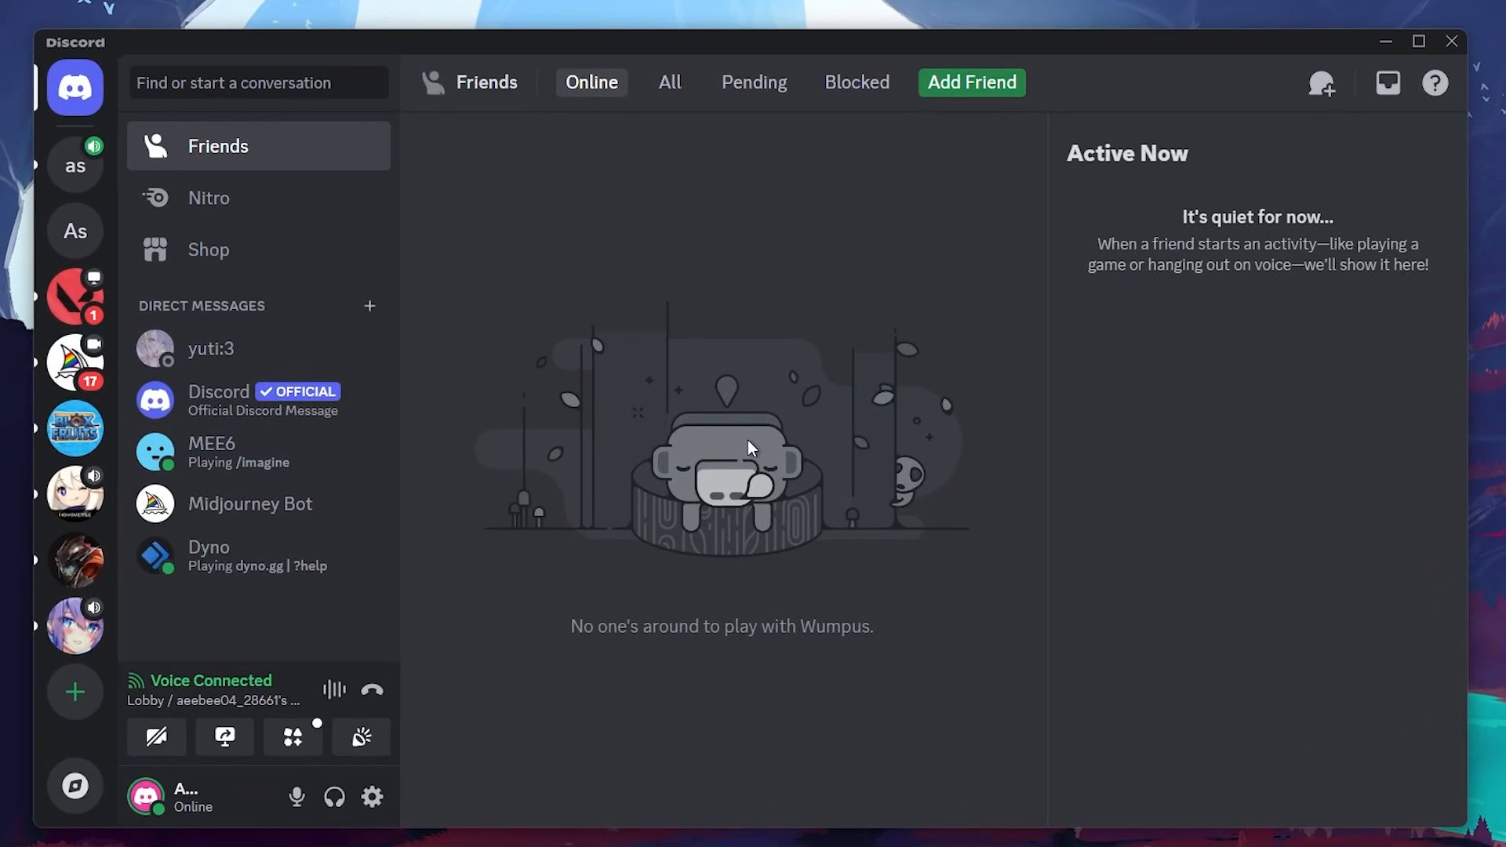
Step: Switch to the 'as' server and open the Share Your Screen picker
left_click(74, 166)
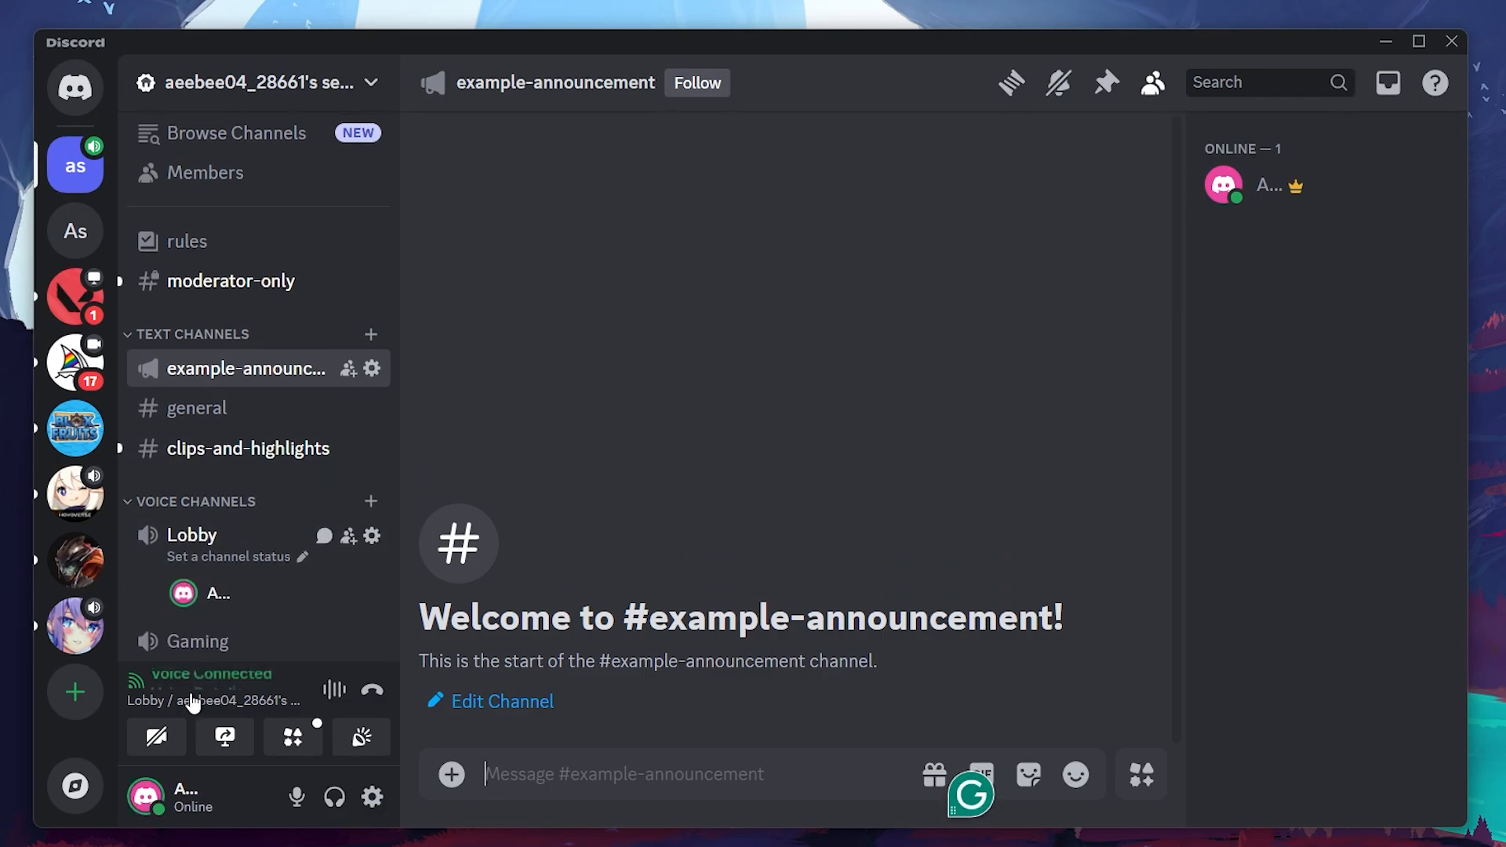
left_click(224, 737)
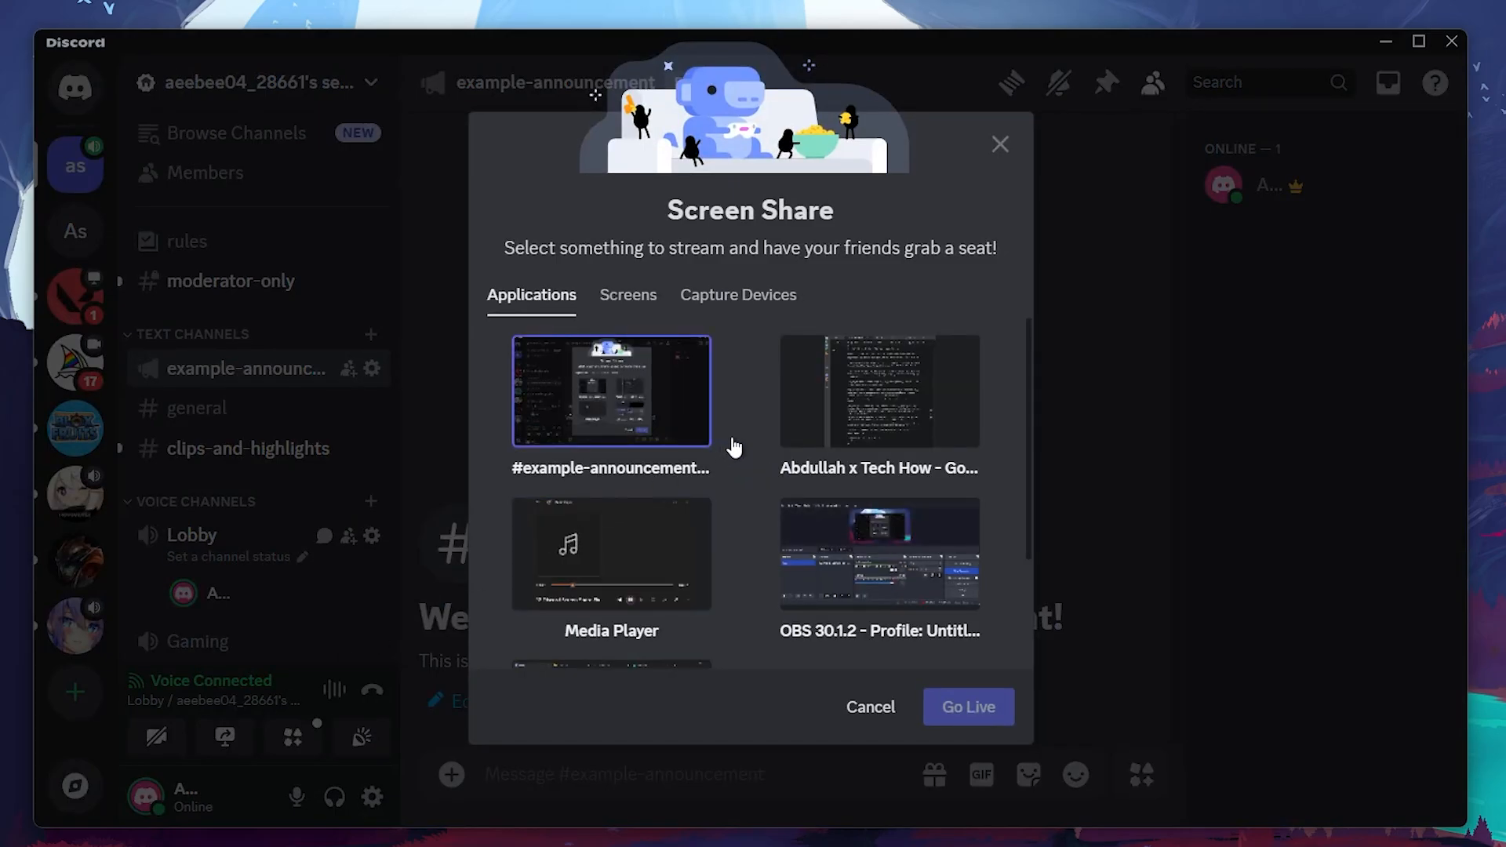
Step: Browse the Applications, Screens and Capture Devices tabs, then cancel without streaming
left_click(879, 390)
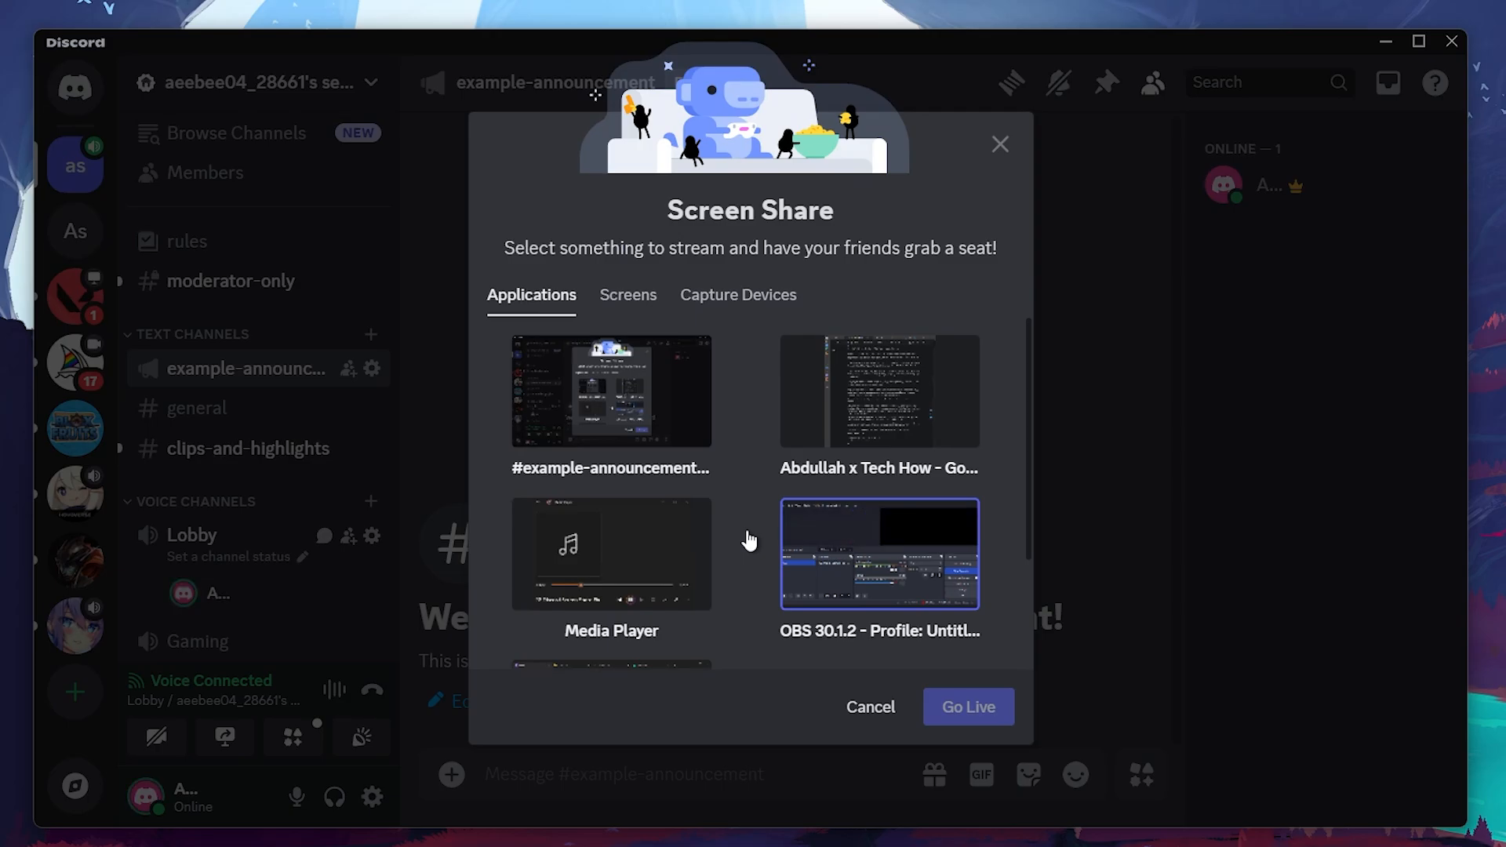
left_click(627, 295)
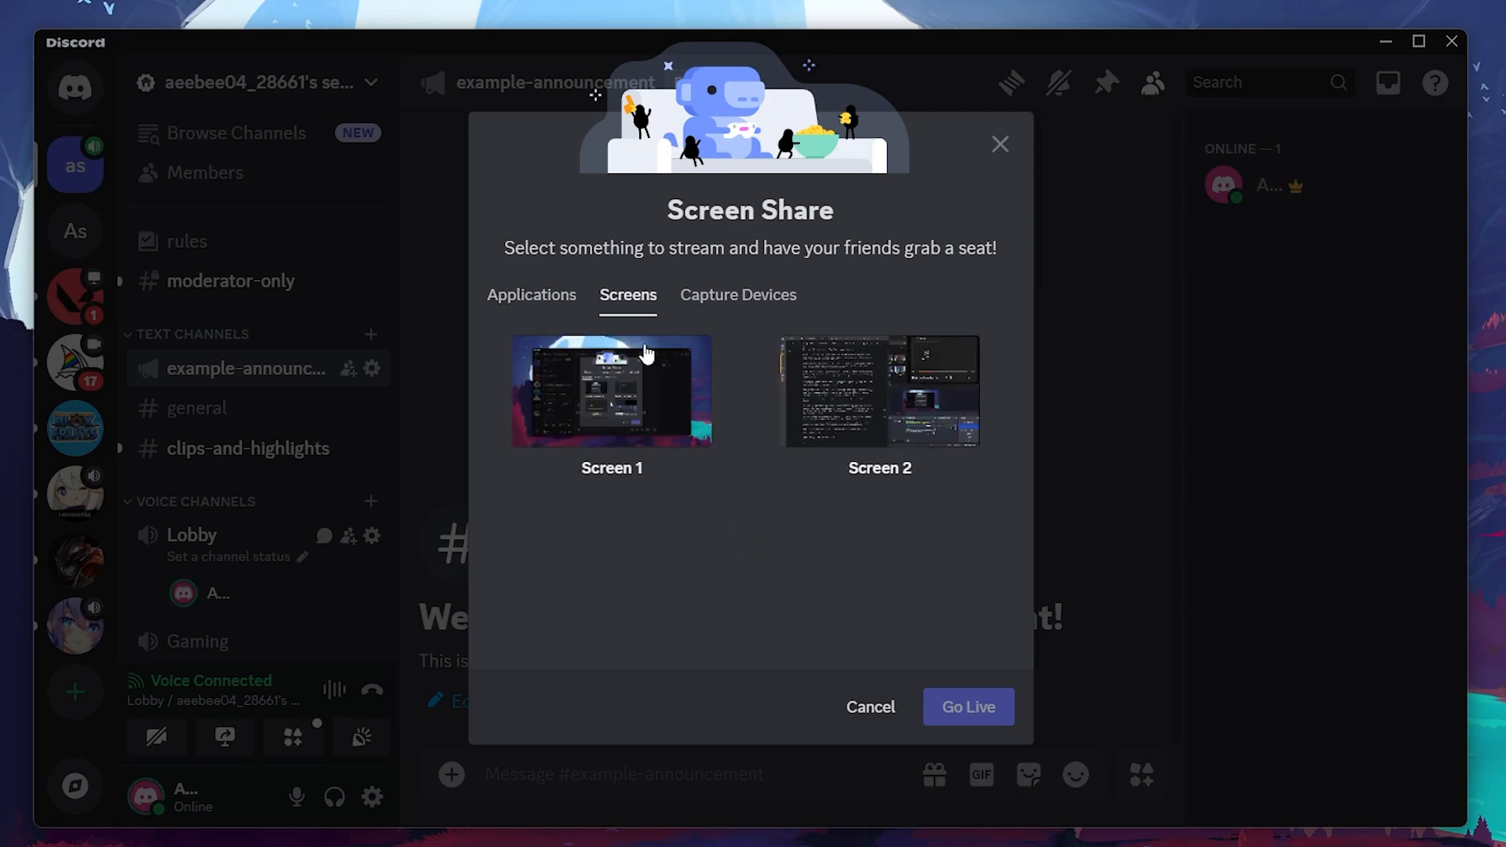
left_click(738, 295)
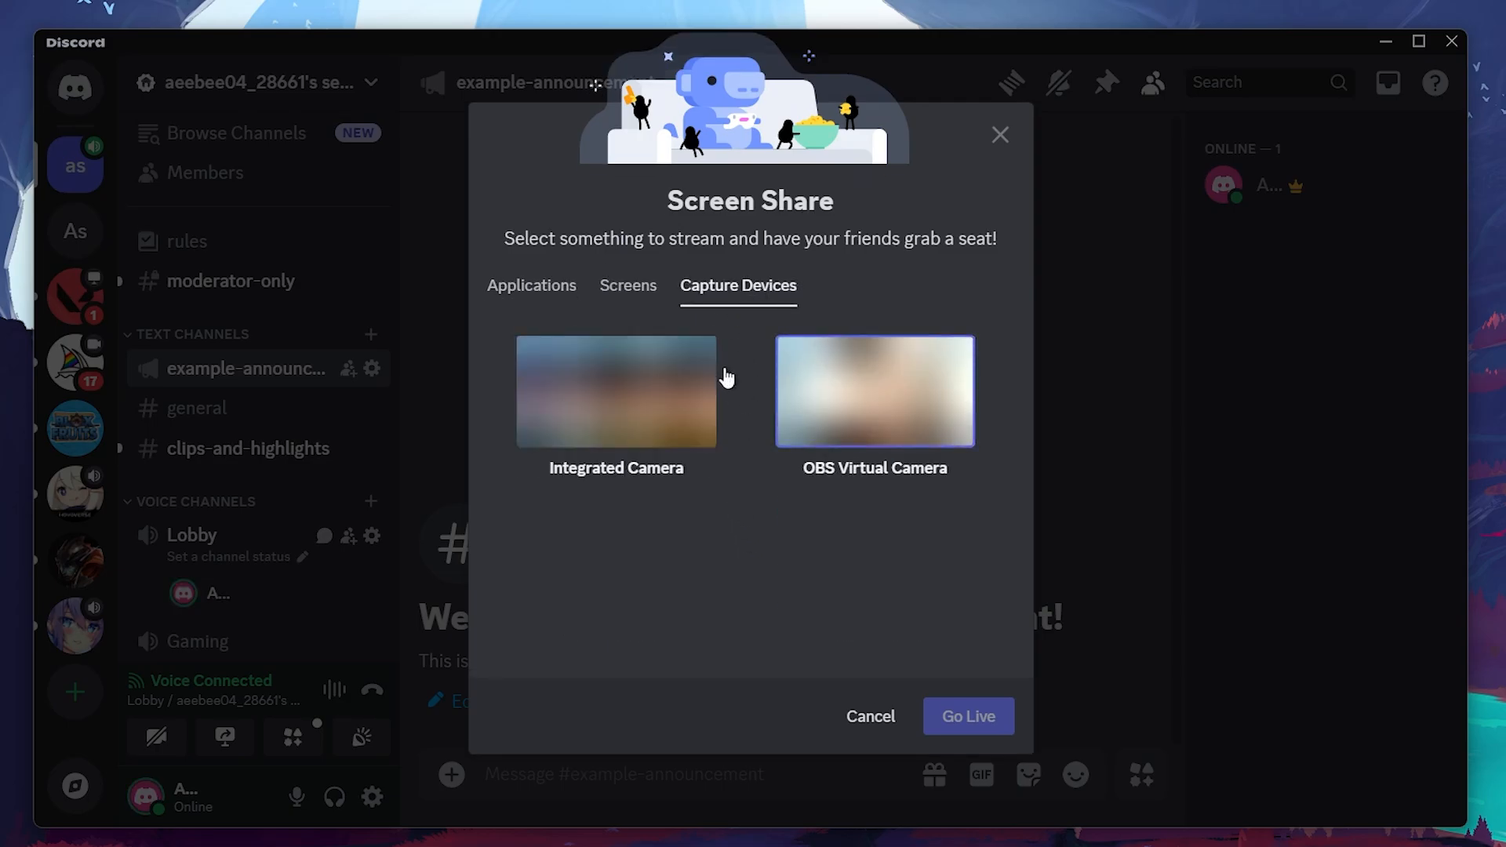
left_click(628, 286)
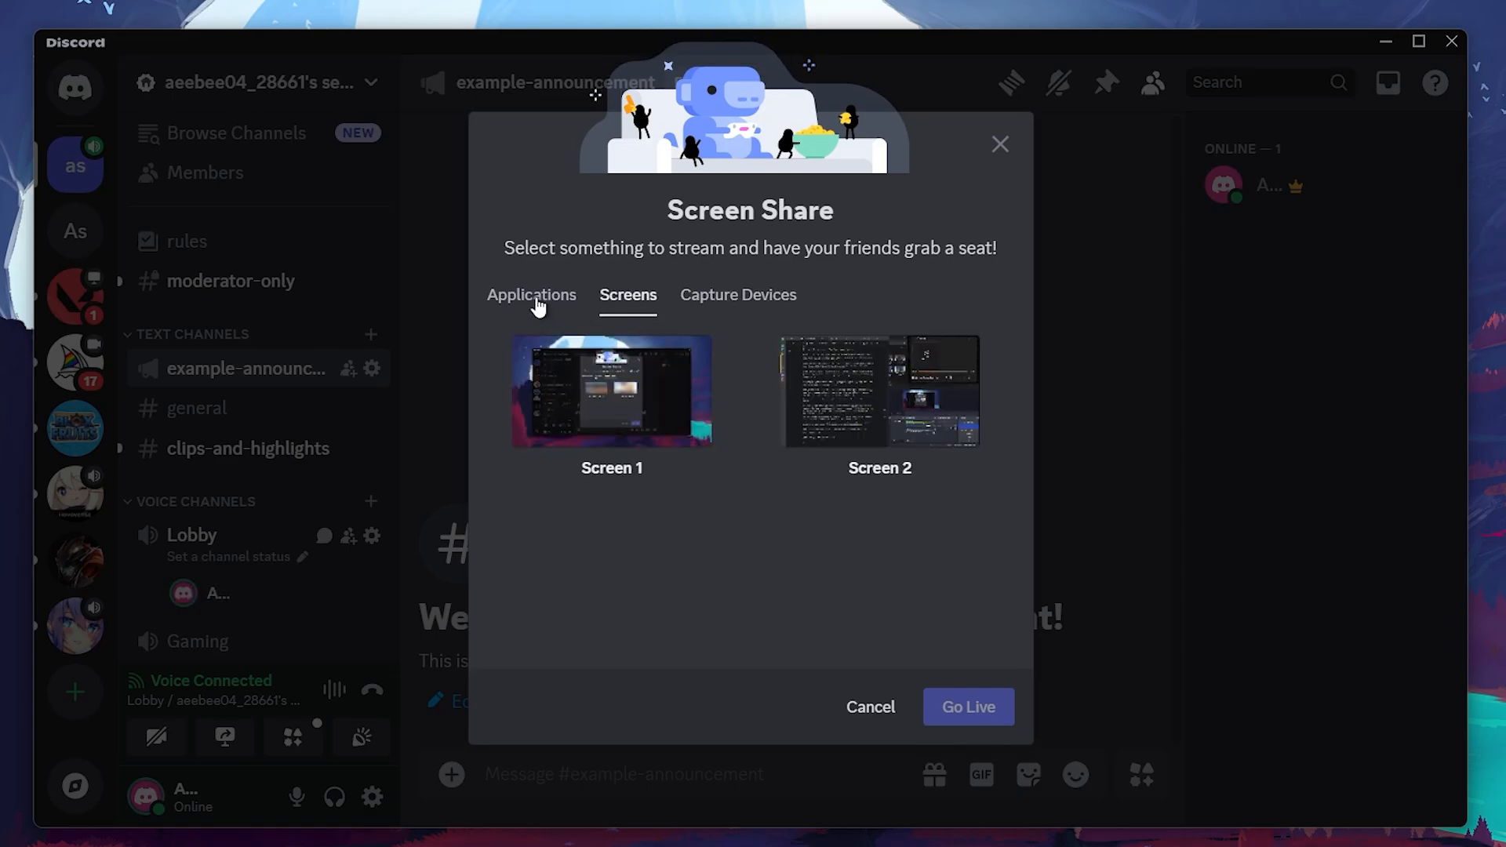
left_click(531, 295)
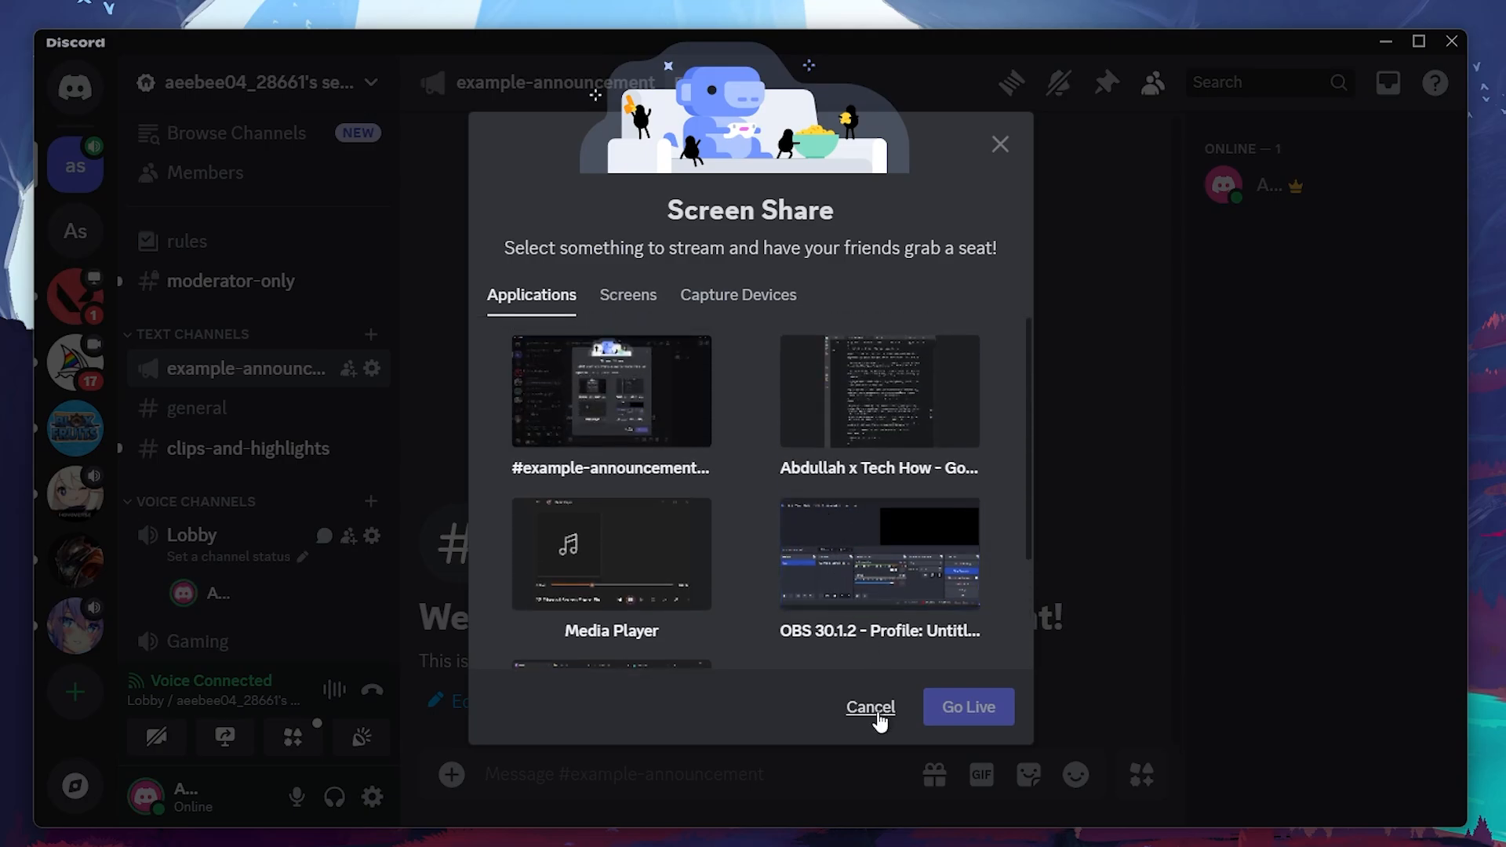
left_click(870, 707)
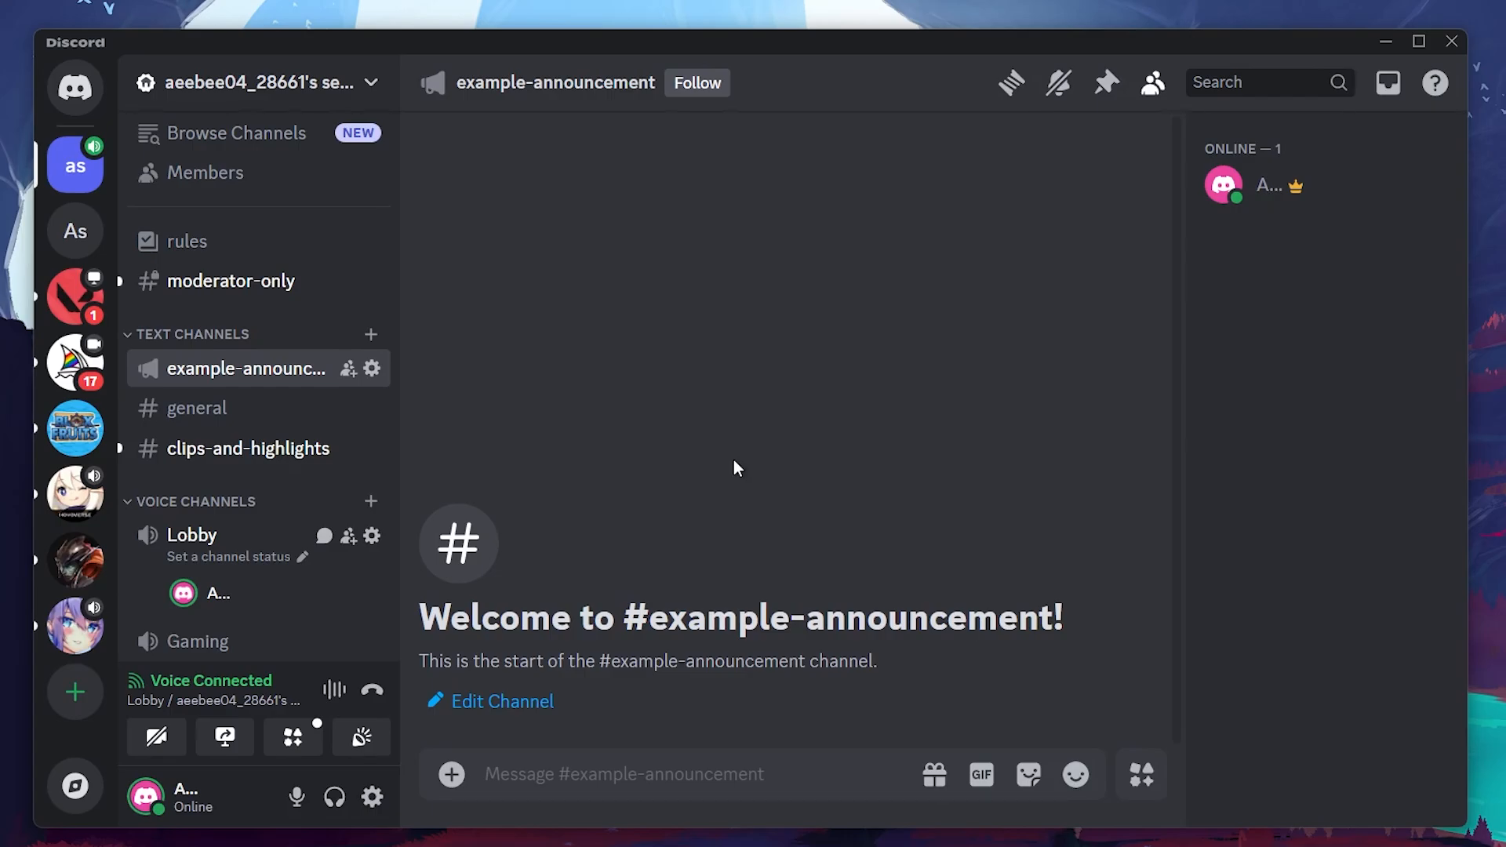
mouse_move(559, 576)
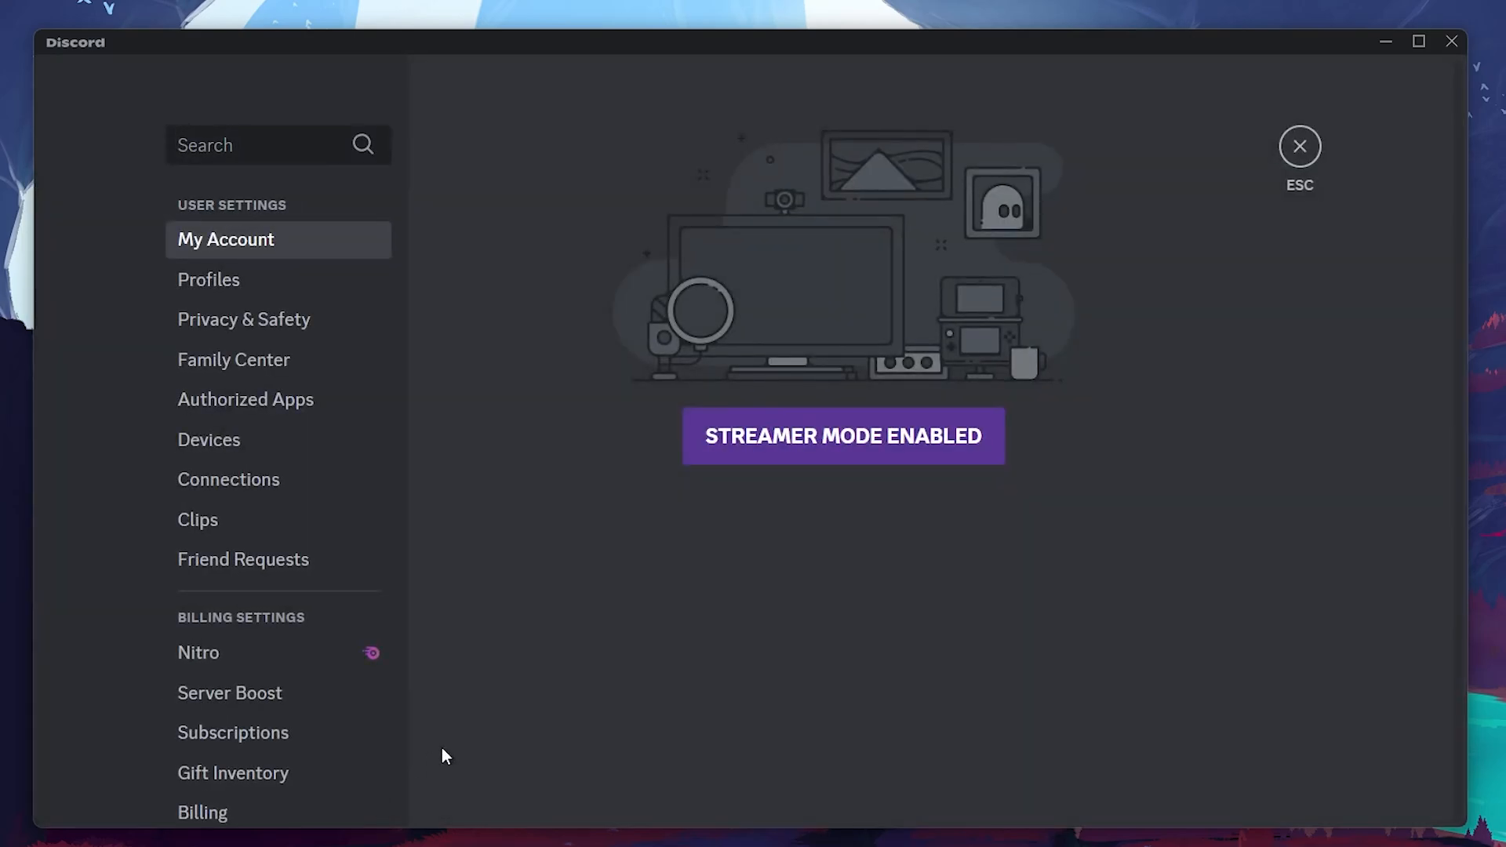
mouse_move(387, 216)
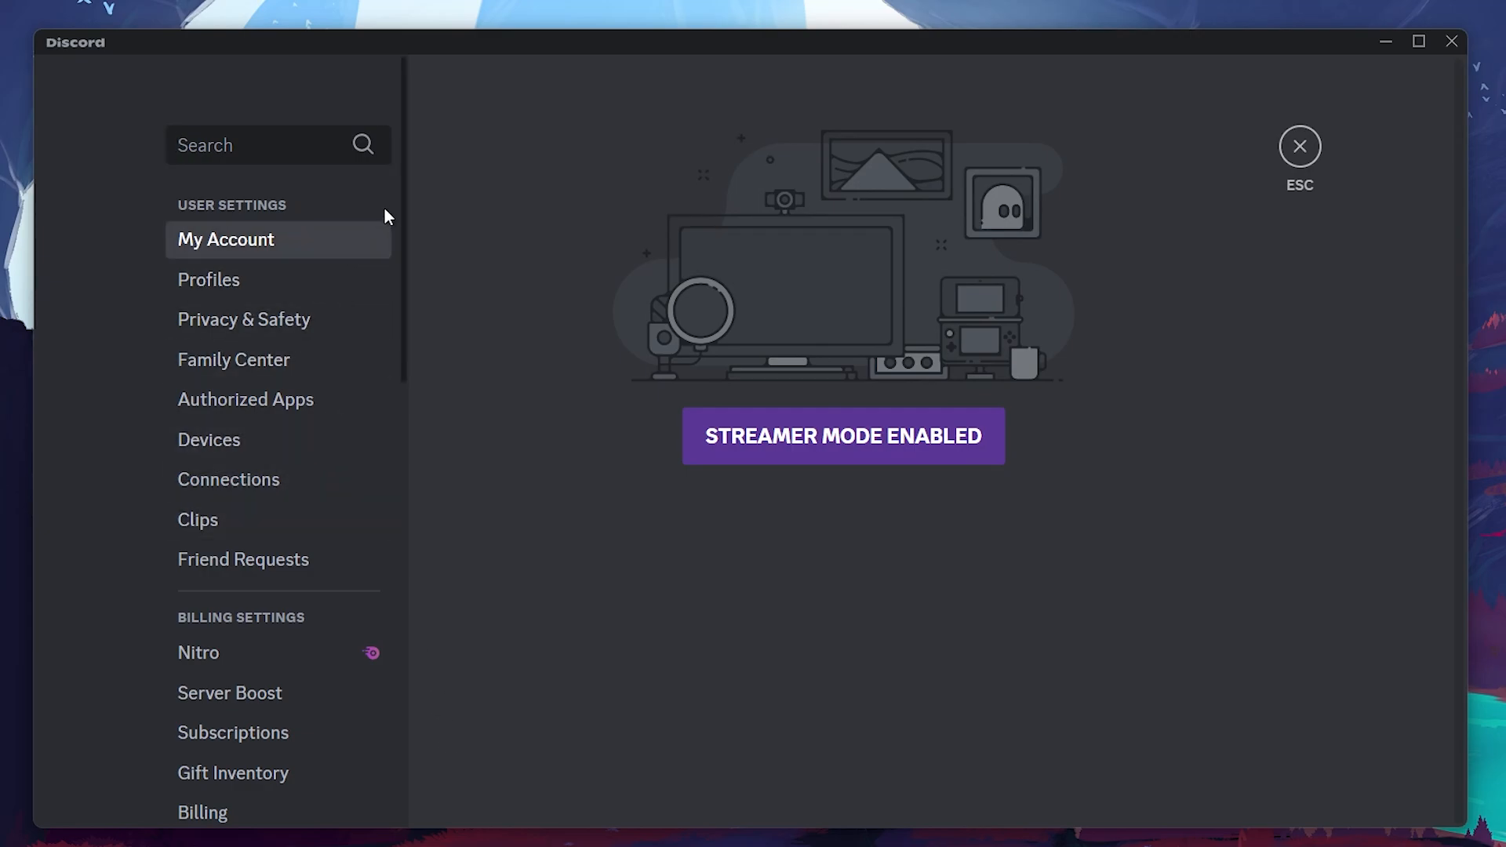
Step: Scroll the User Settings sidebar down to the App Settings section
scroll("down", 3)
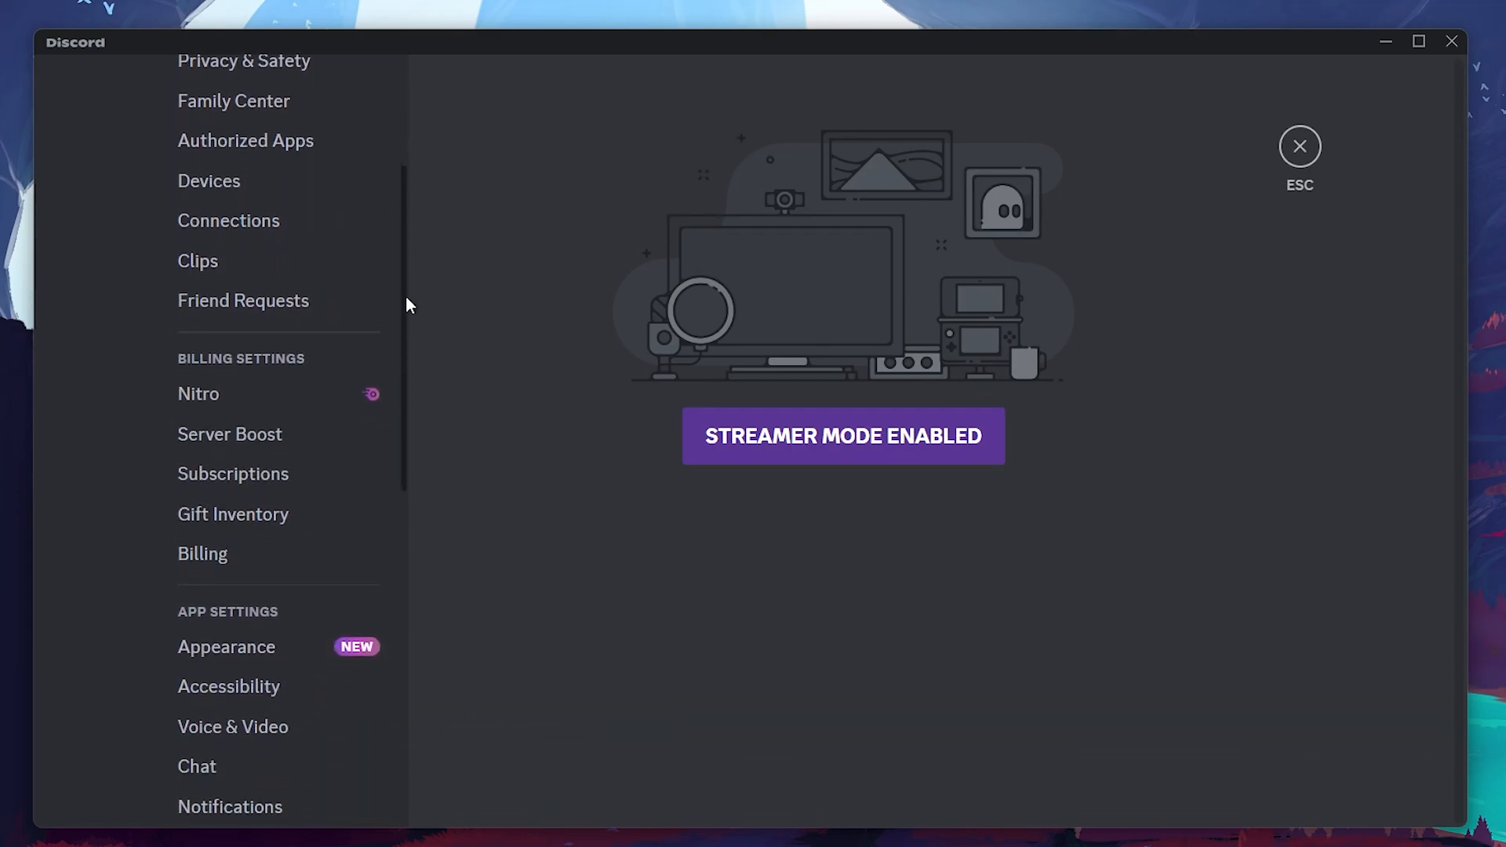
scroll("down", 3)
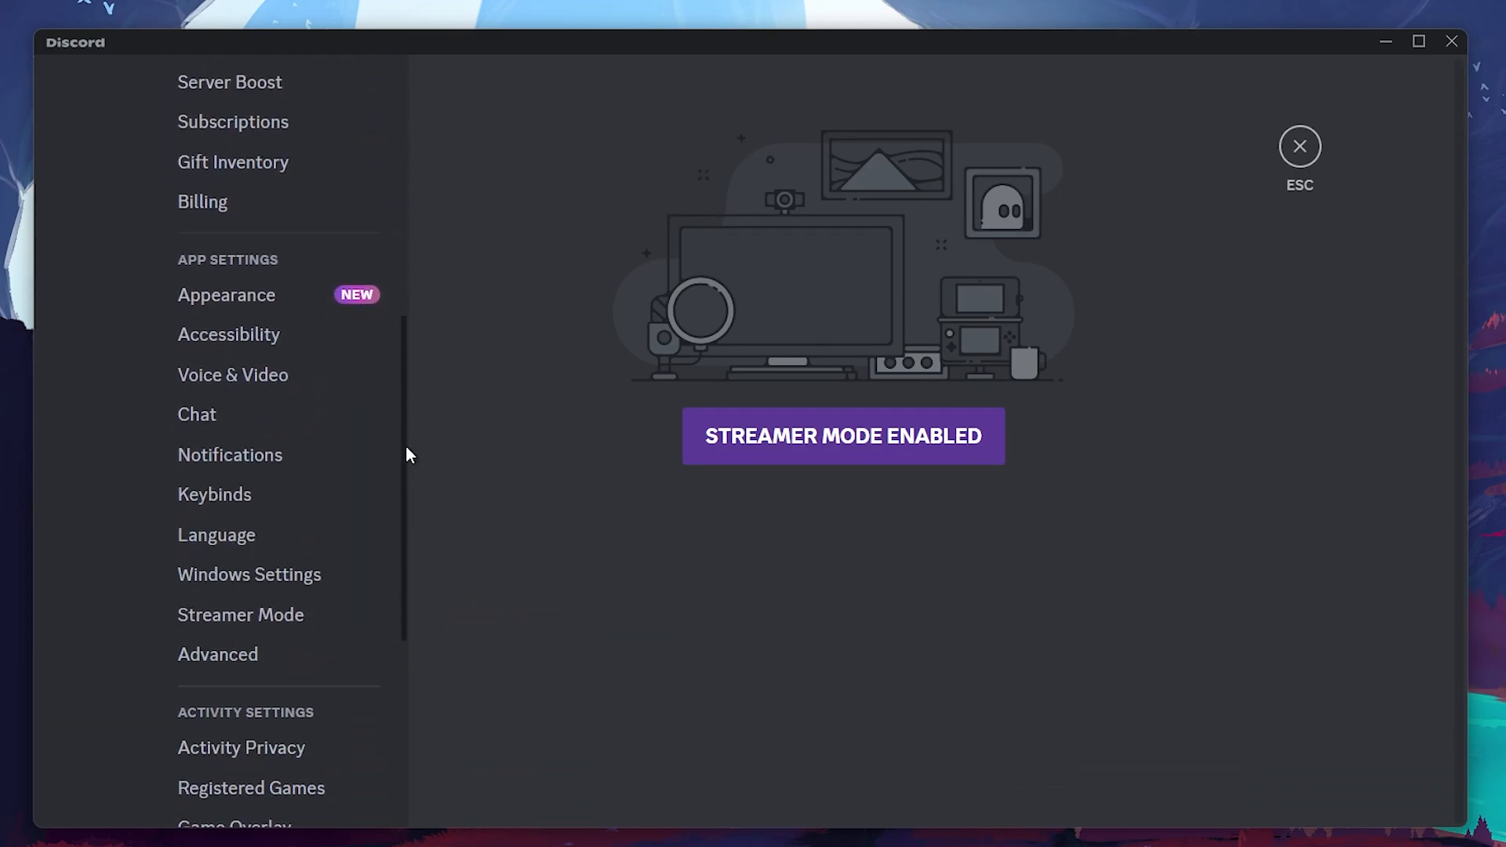
mouse_move(224, 392)
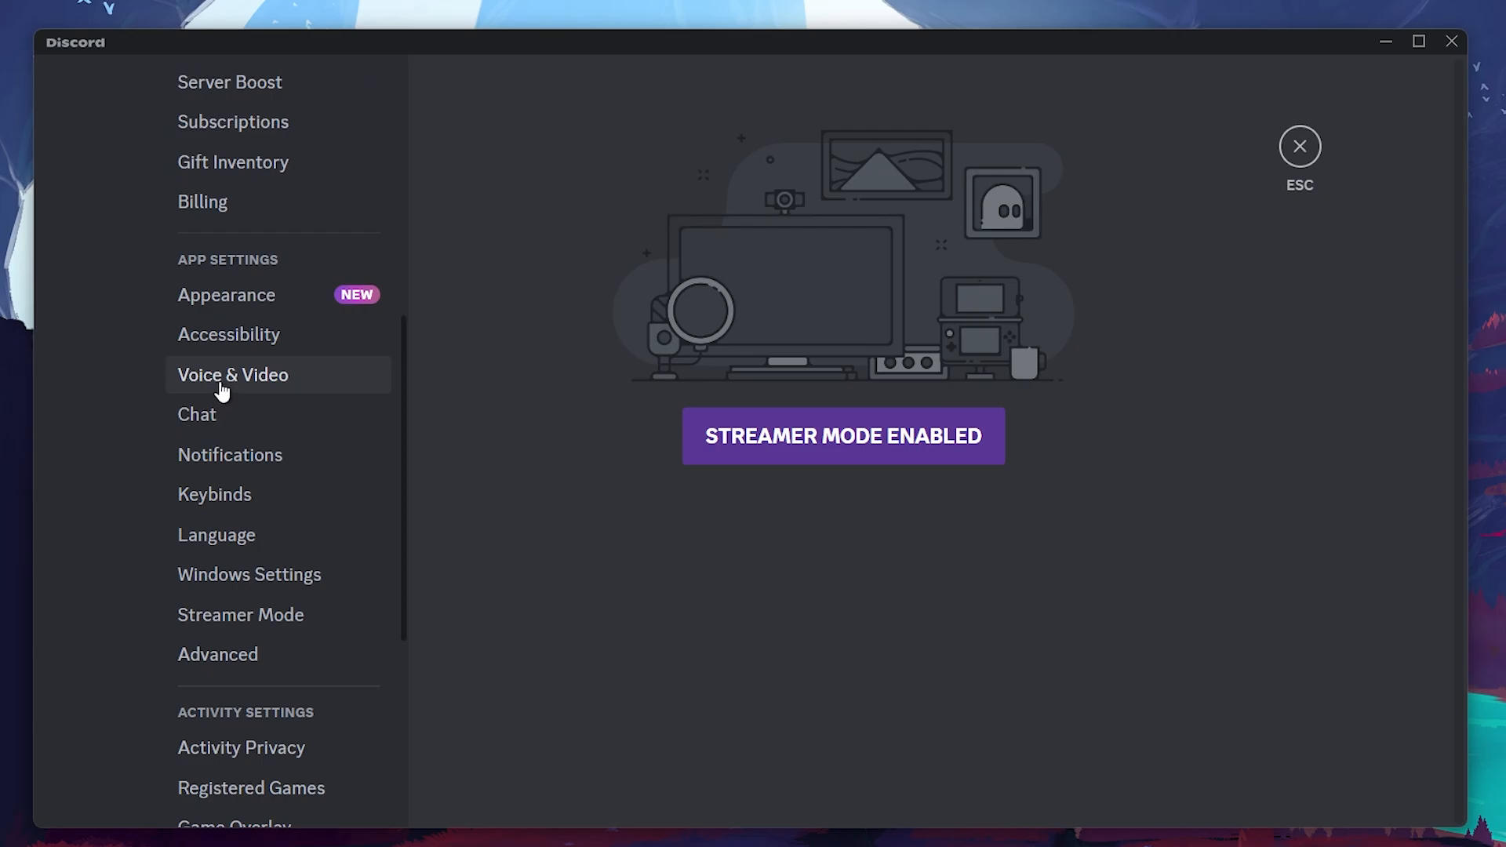
Step: In Voice & Video, toggle experimental application audio capture off, then back on
left_click(232, 375)
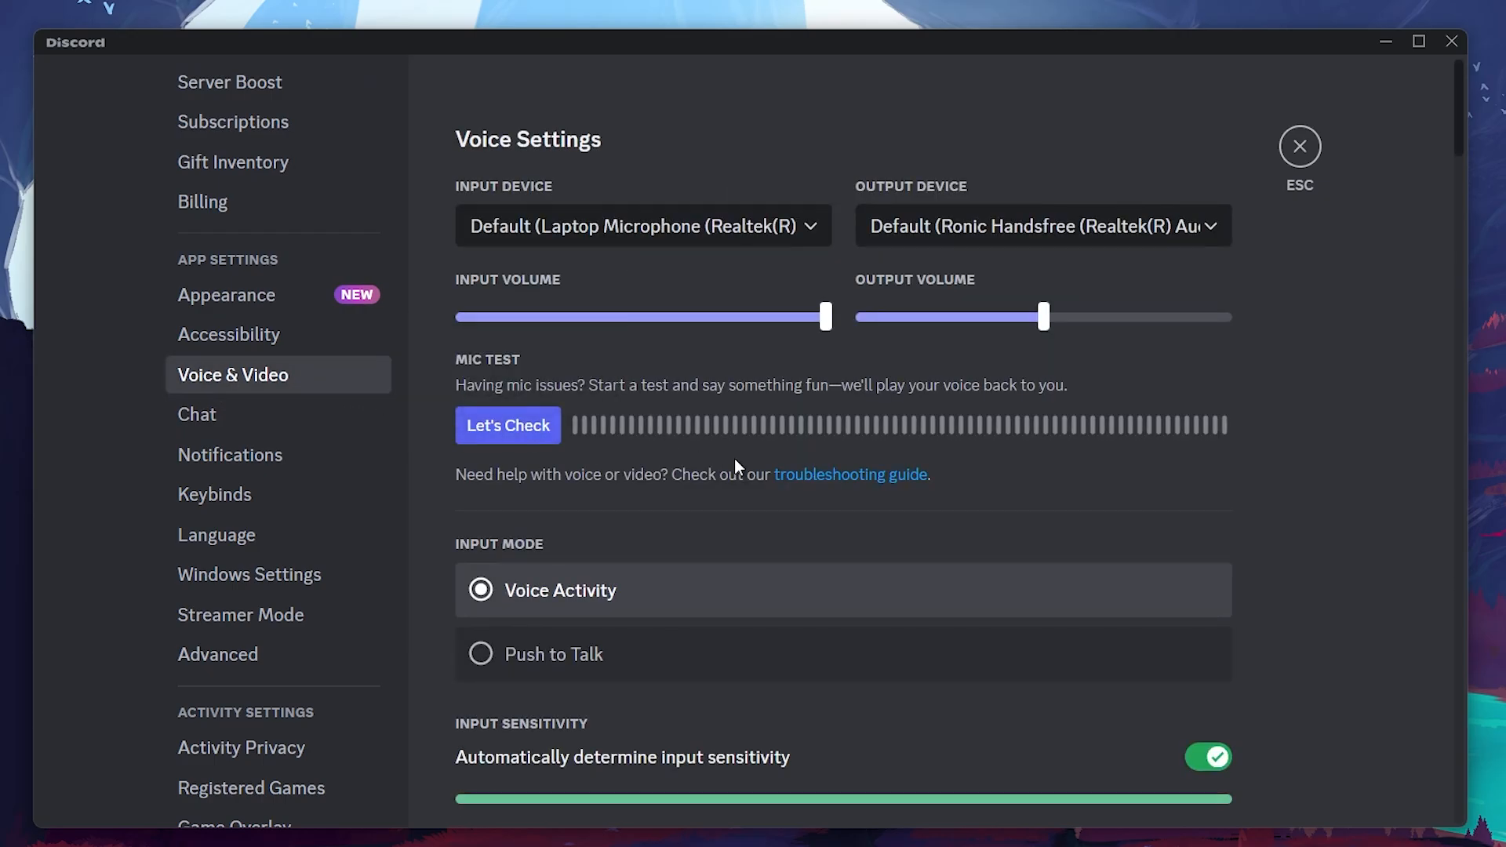
scroll("down", 3)
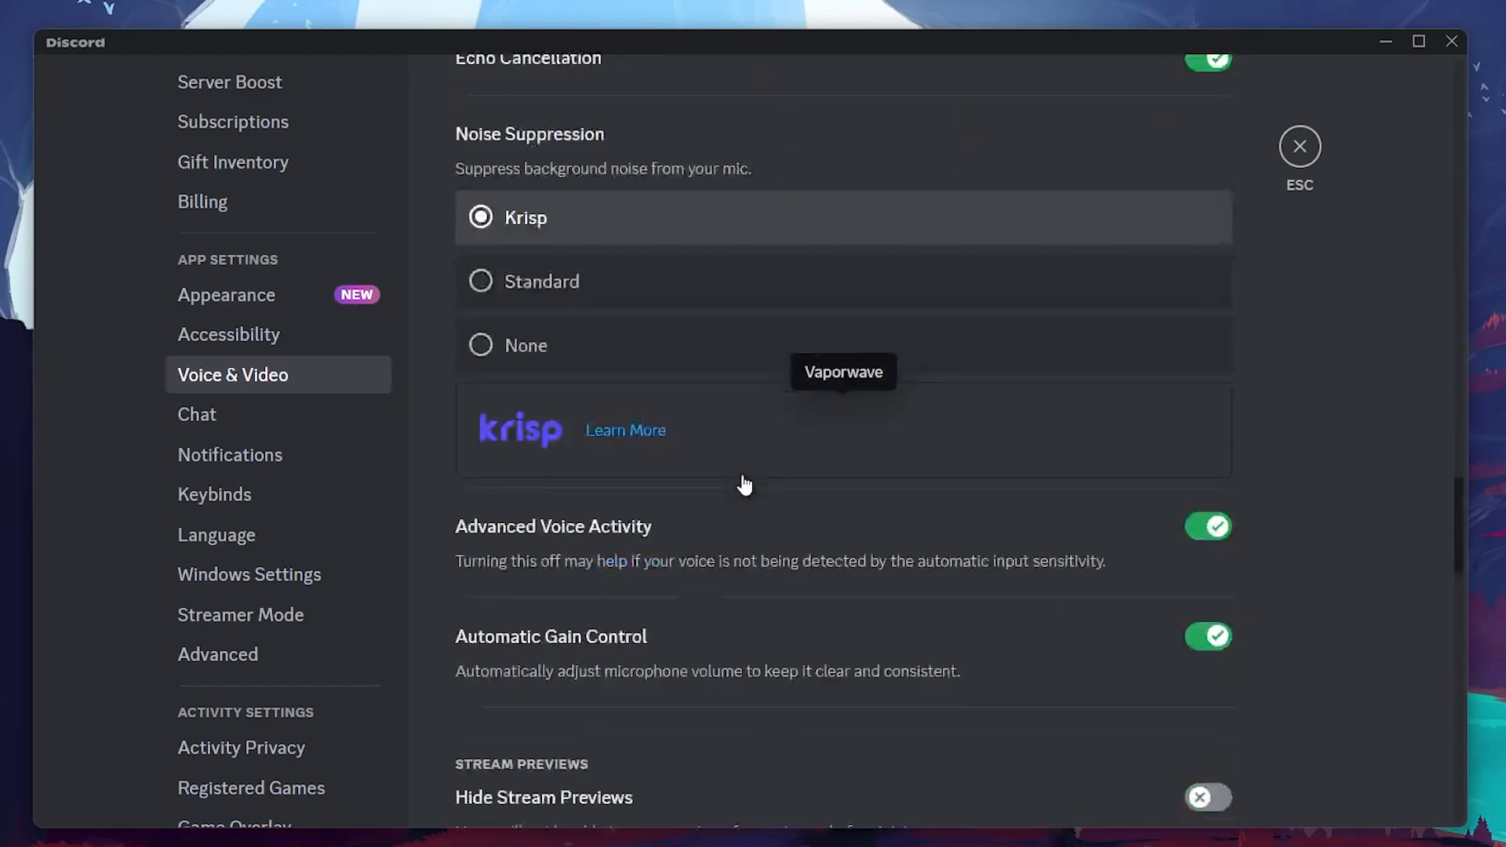
scroll("down", 3)
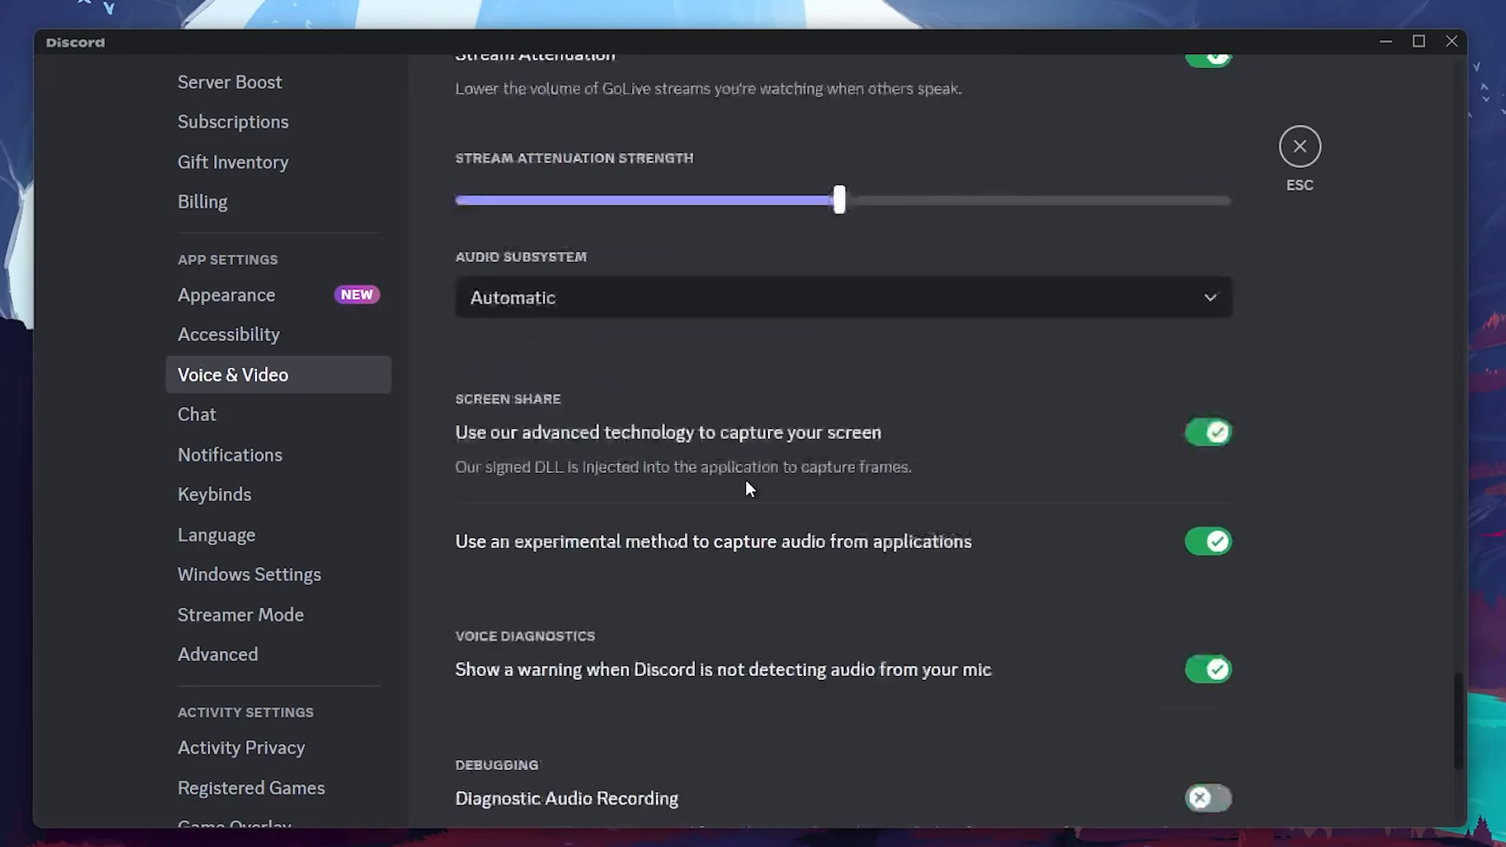
scroll("down", 3)
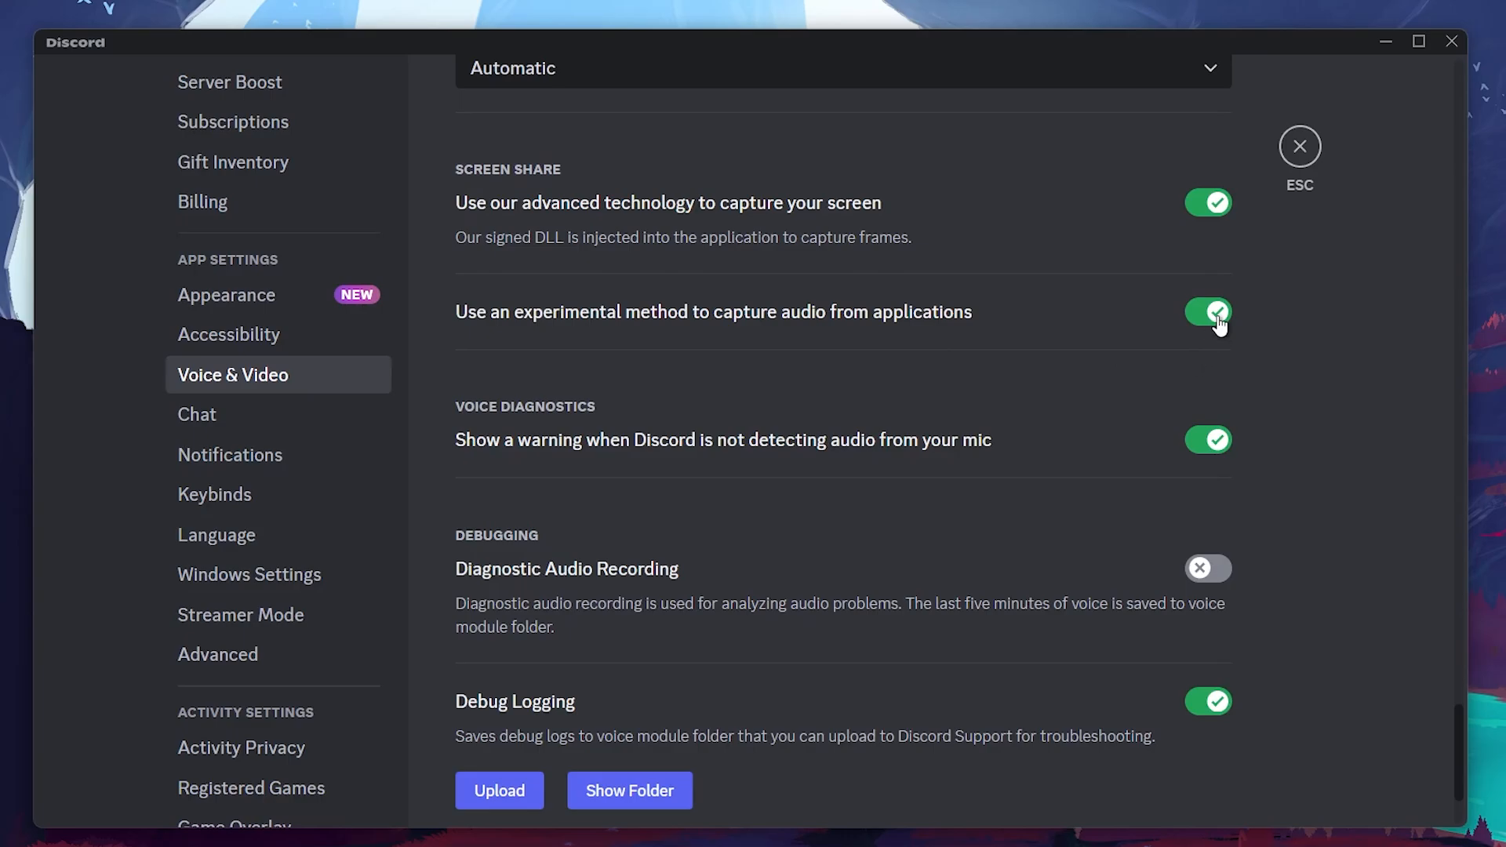
mouse_move(1201, 369)
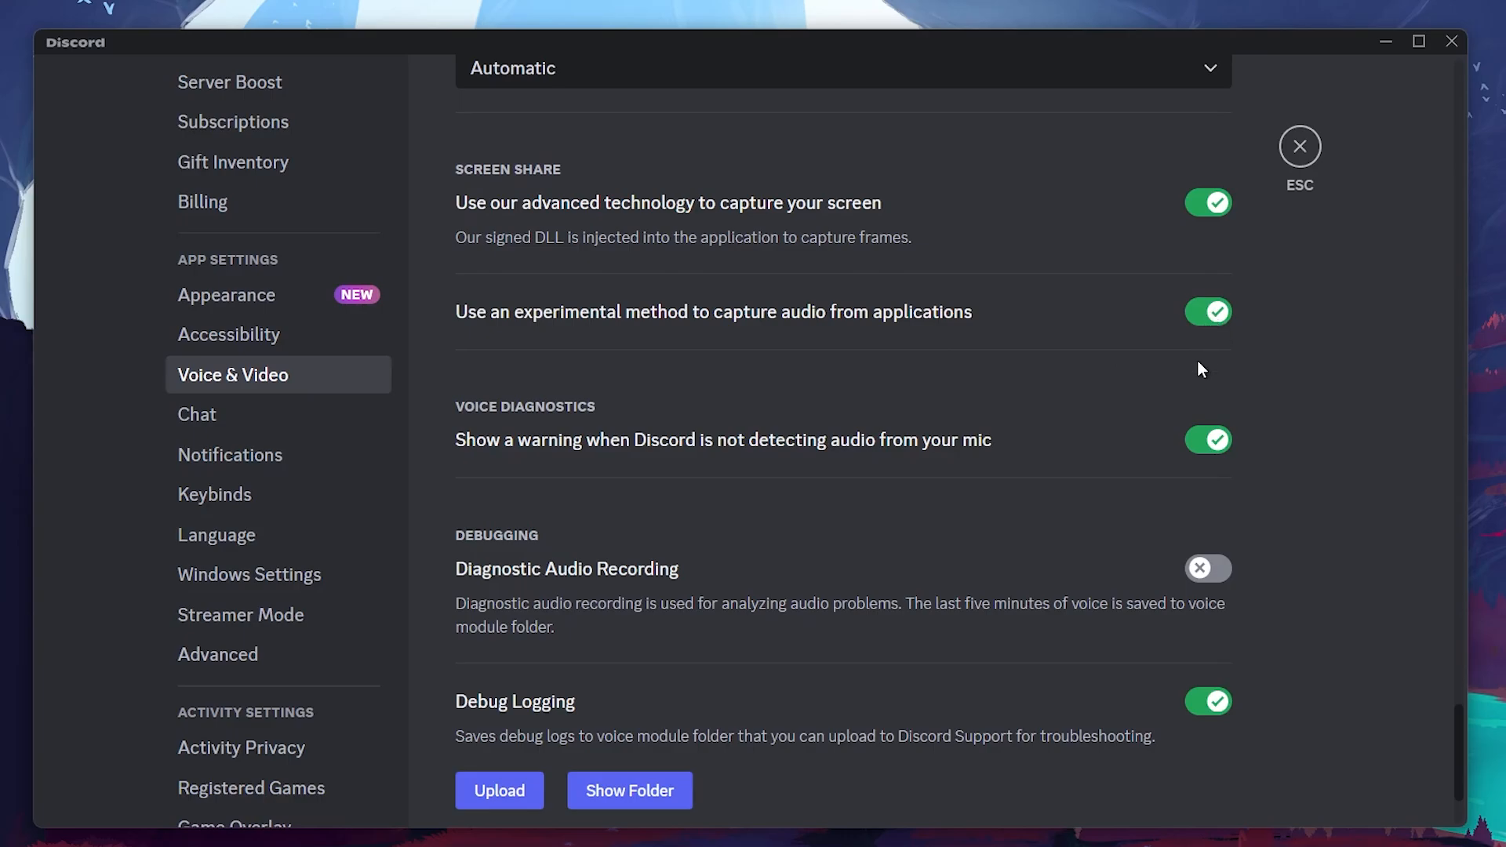
left_click(1208, 311)
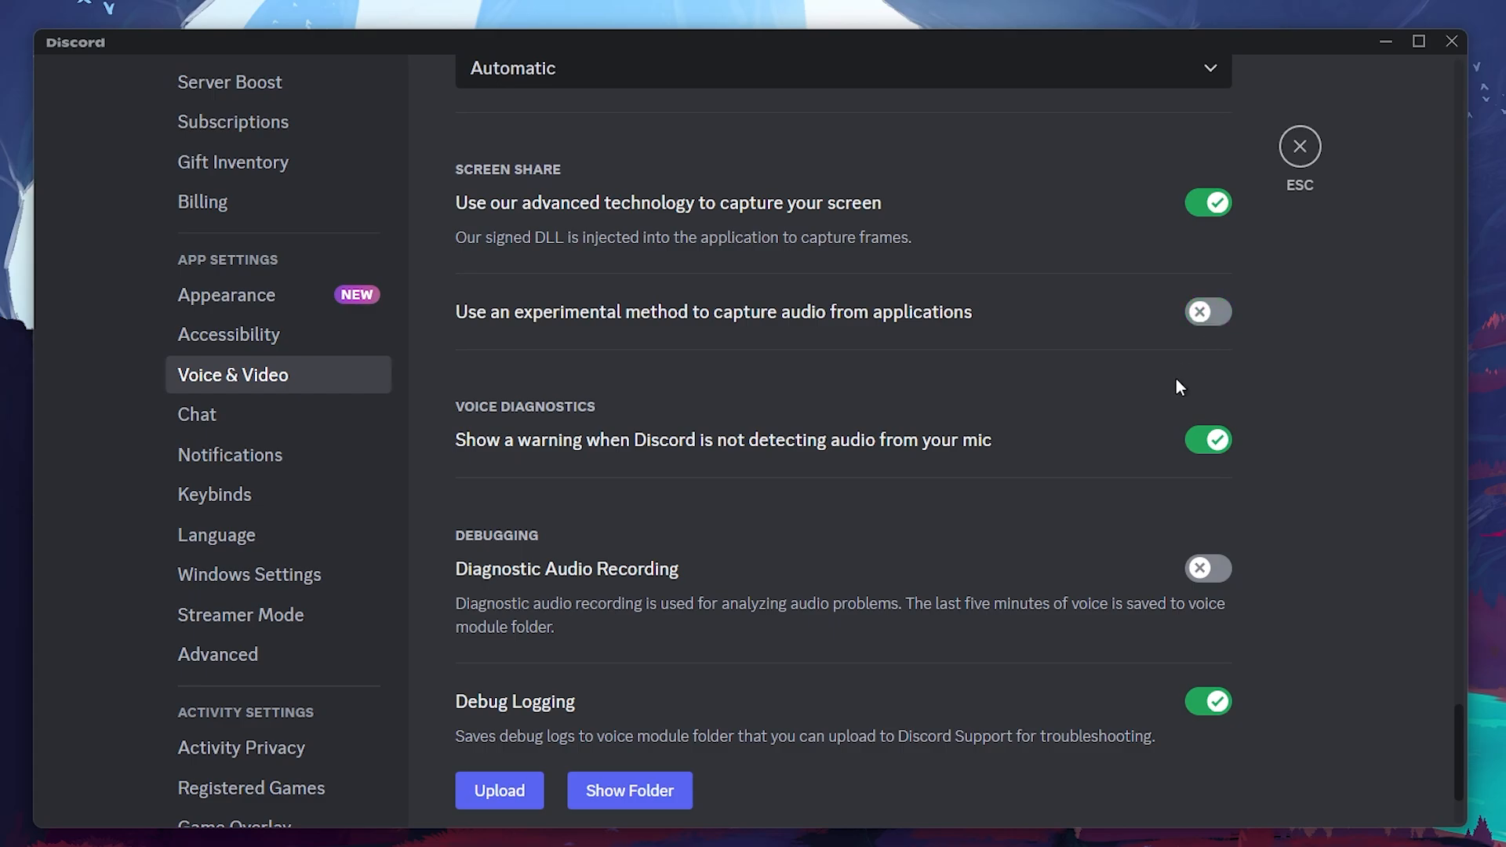
mouse_move(1195, 363)
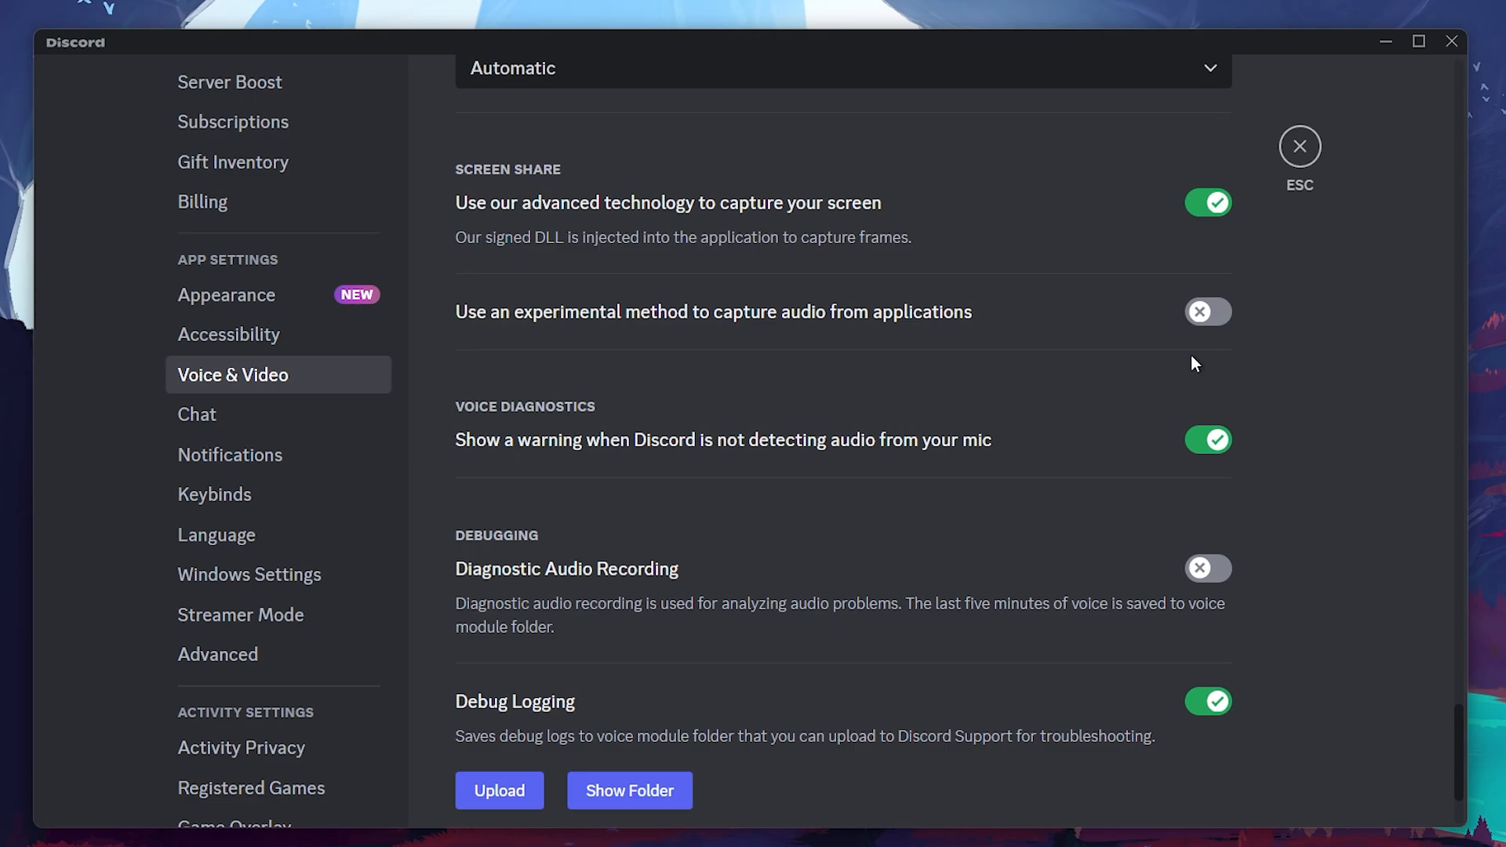
left_click(1208, 311)
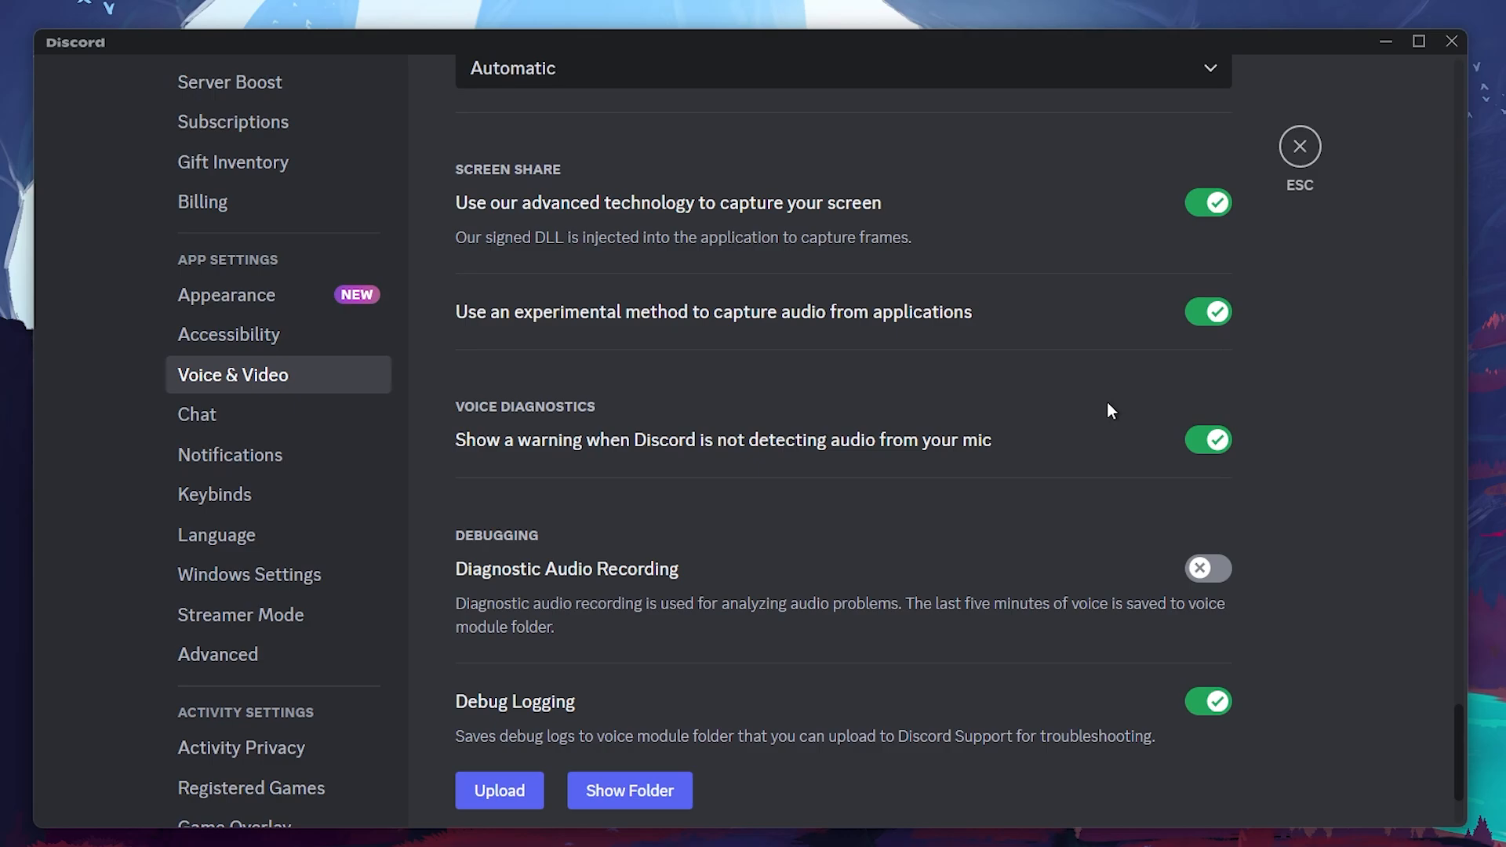
mouse_move(1452, 41)
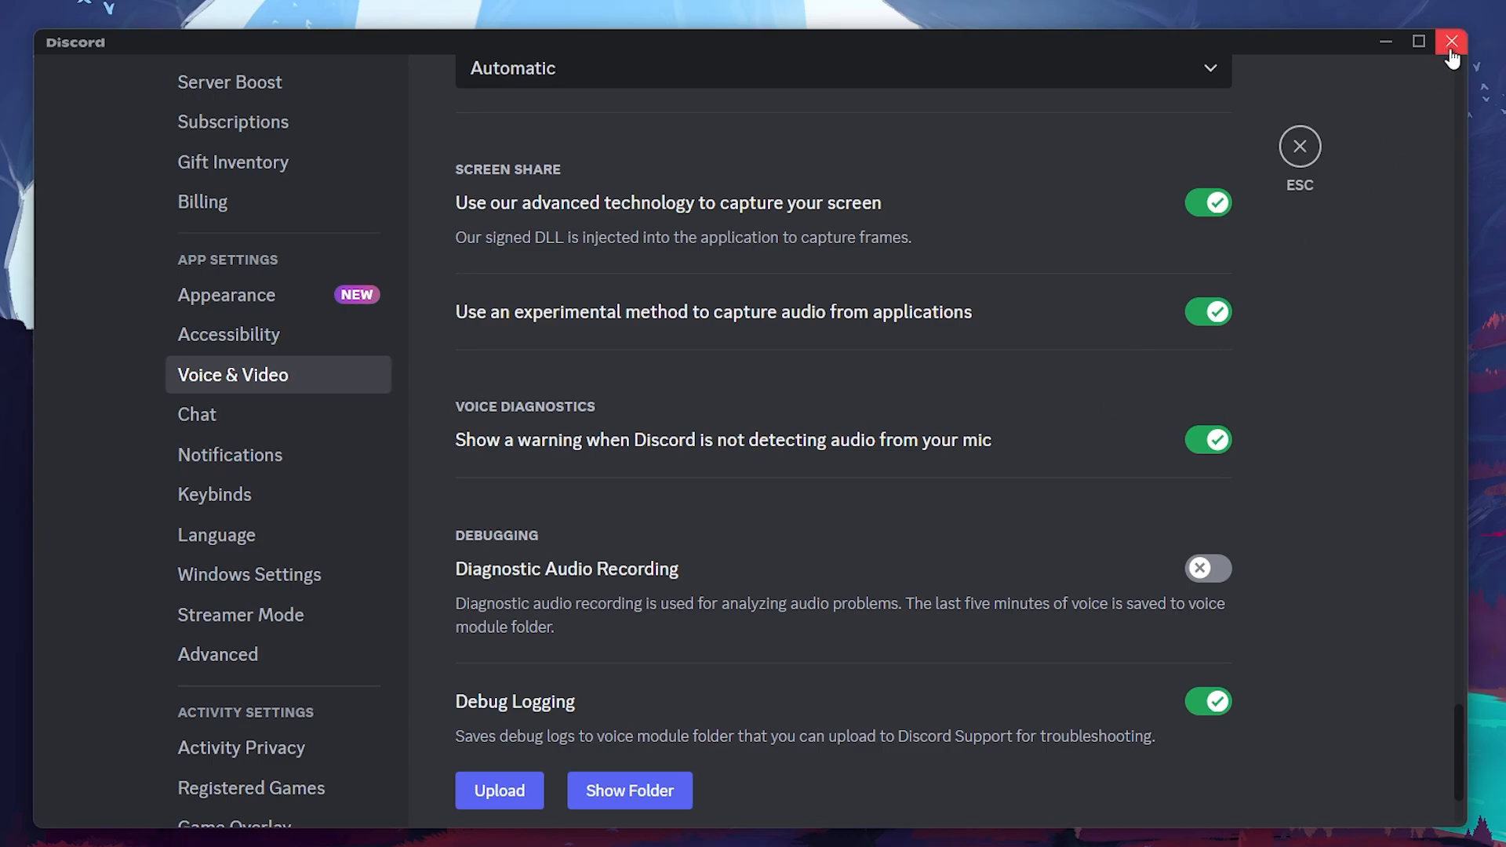
mouse_move(865, 398)
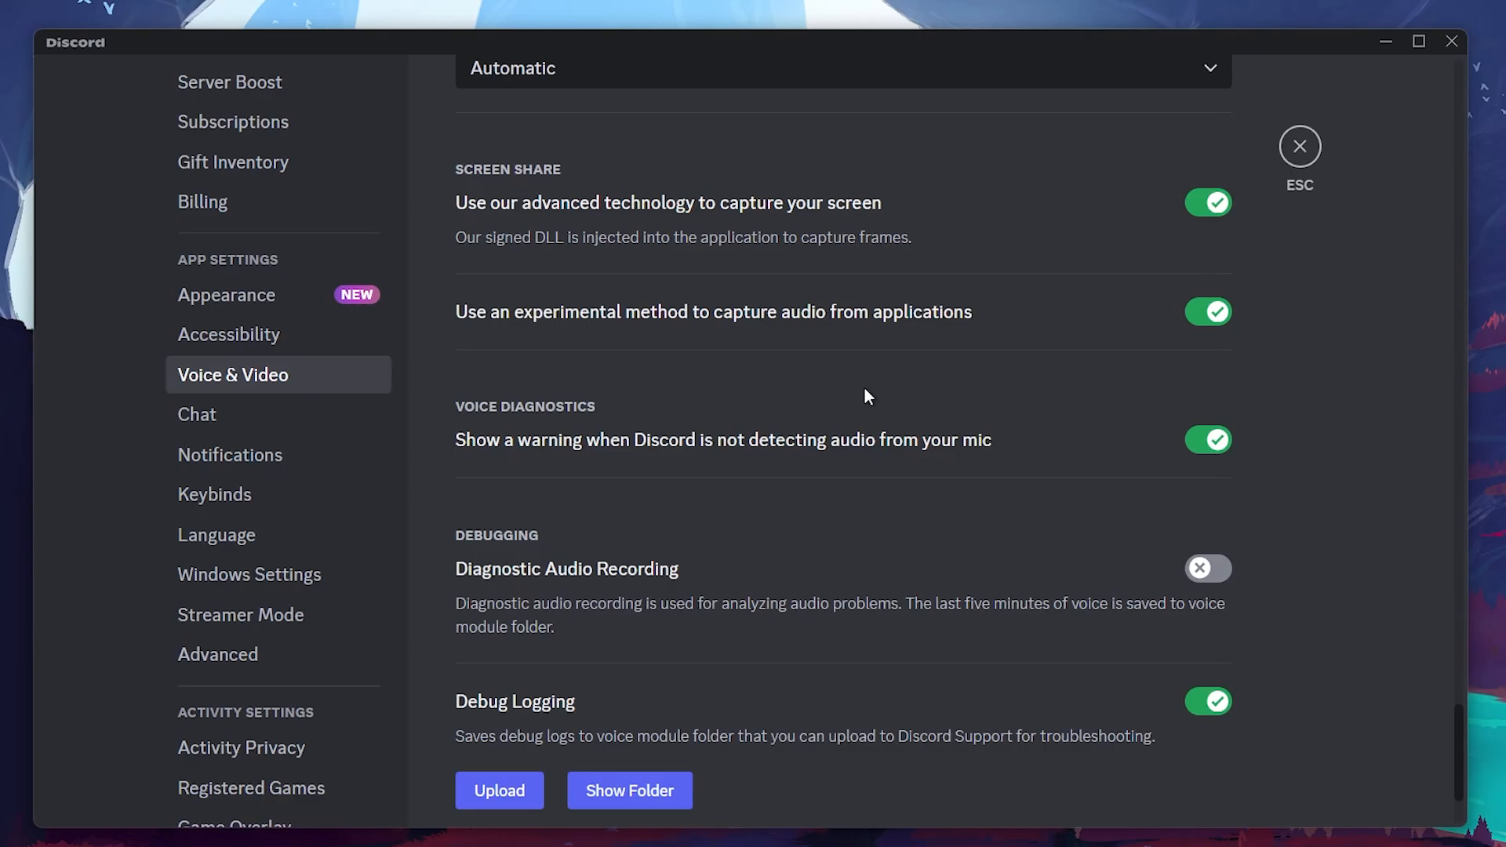
scroll("down", 3)
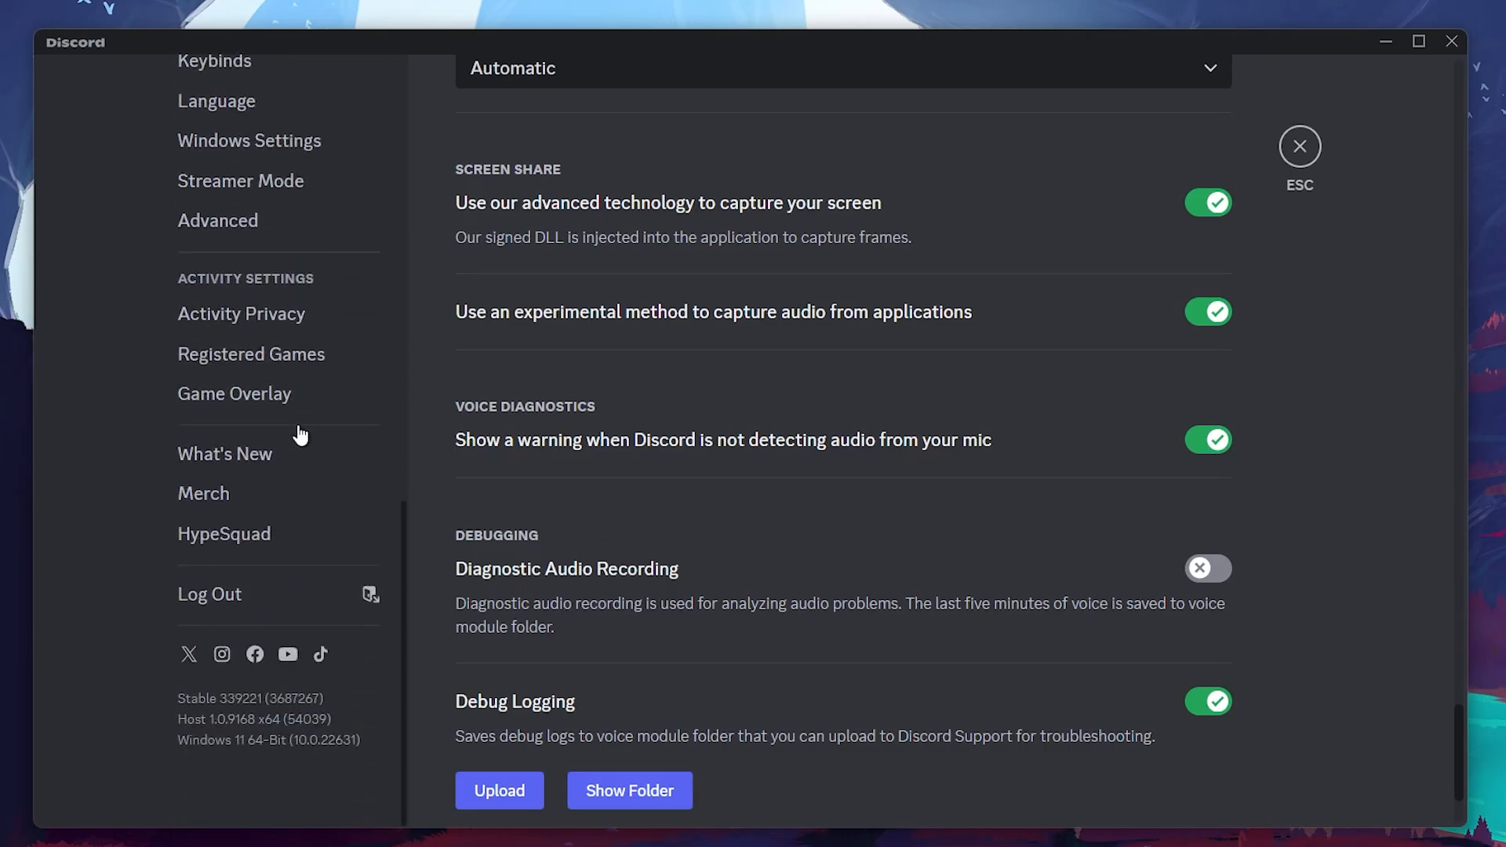
mouse_move(240, 320)
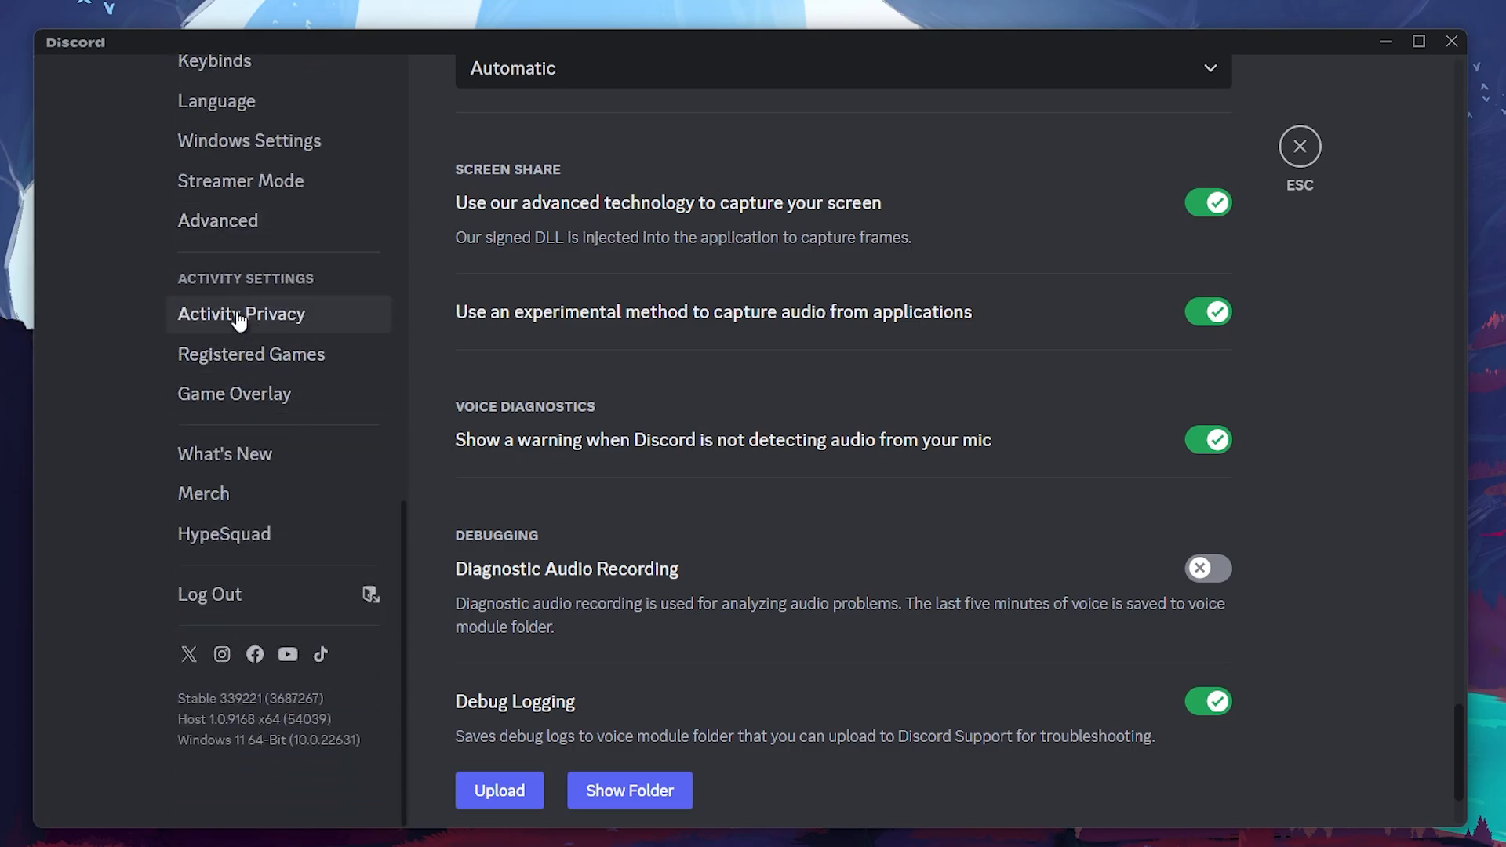
Step: Open Registered Games and scroll through added games like Roblox, Fortnite and Minecraft
left_click(251, 354)
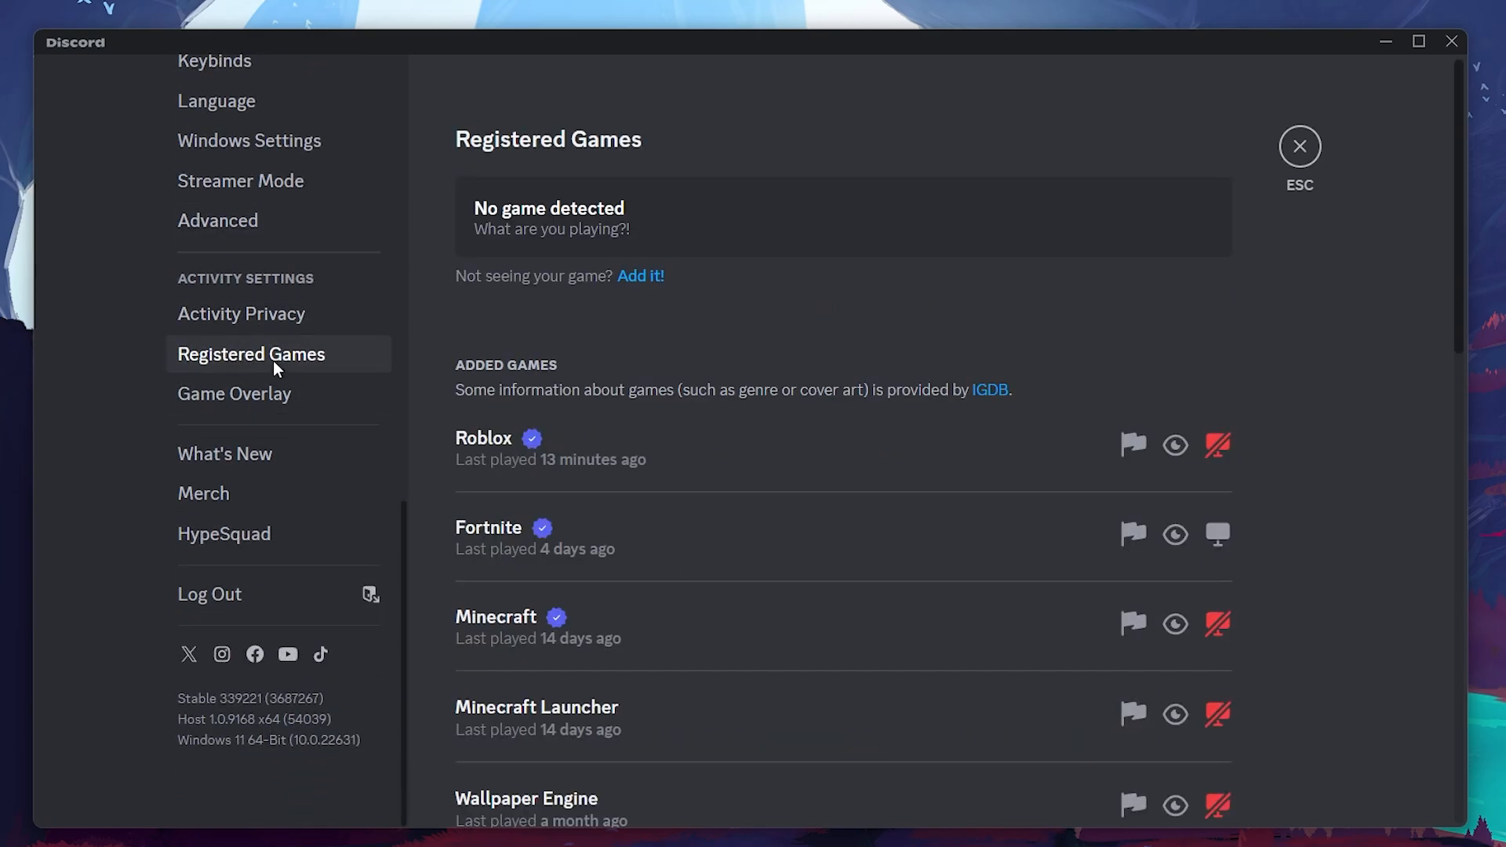
mouse_move(807, 336)
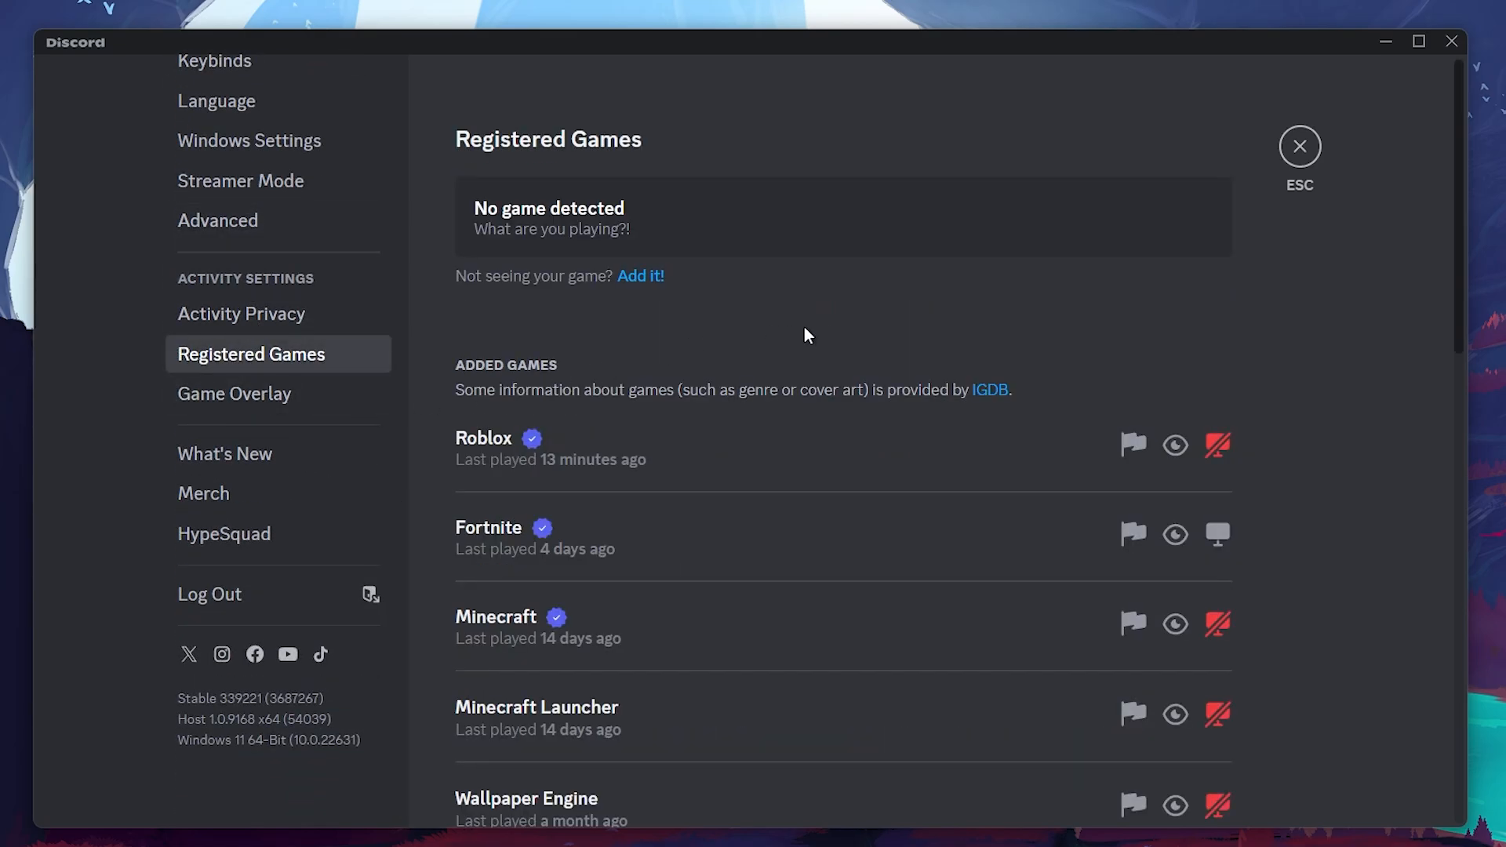
mouse_move(1460, 283)
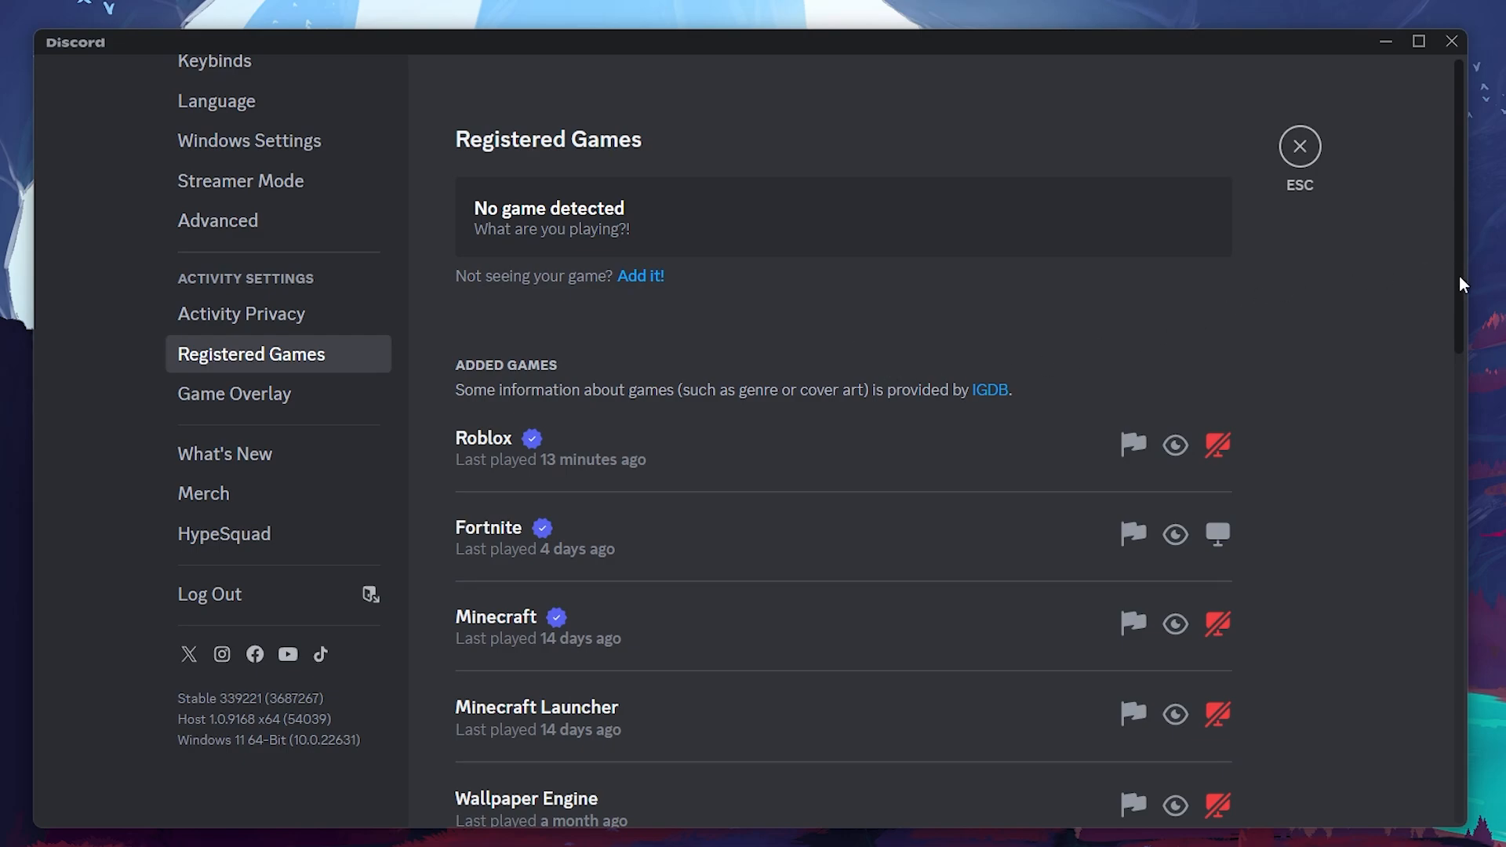
scroll("down", 3)
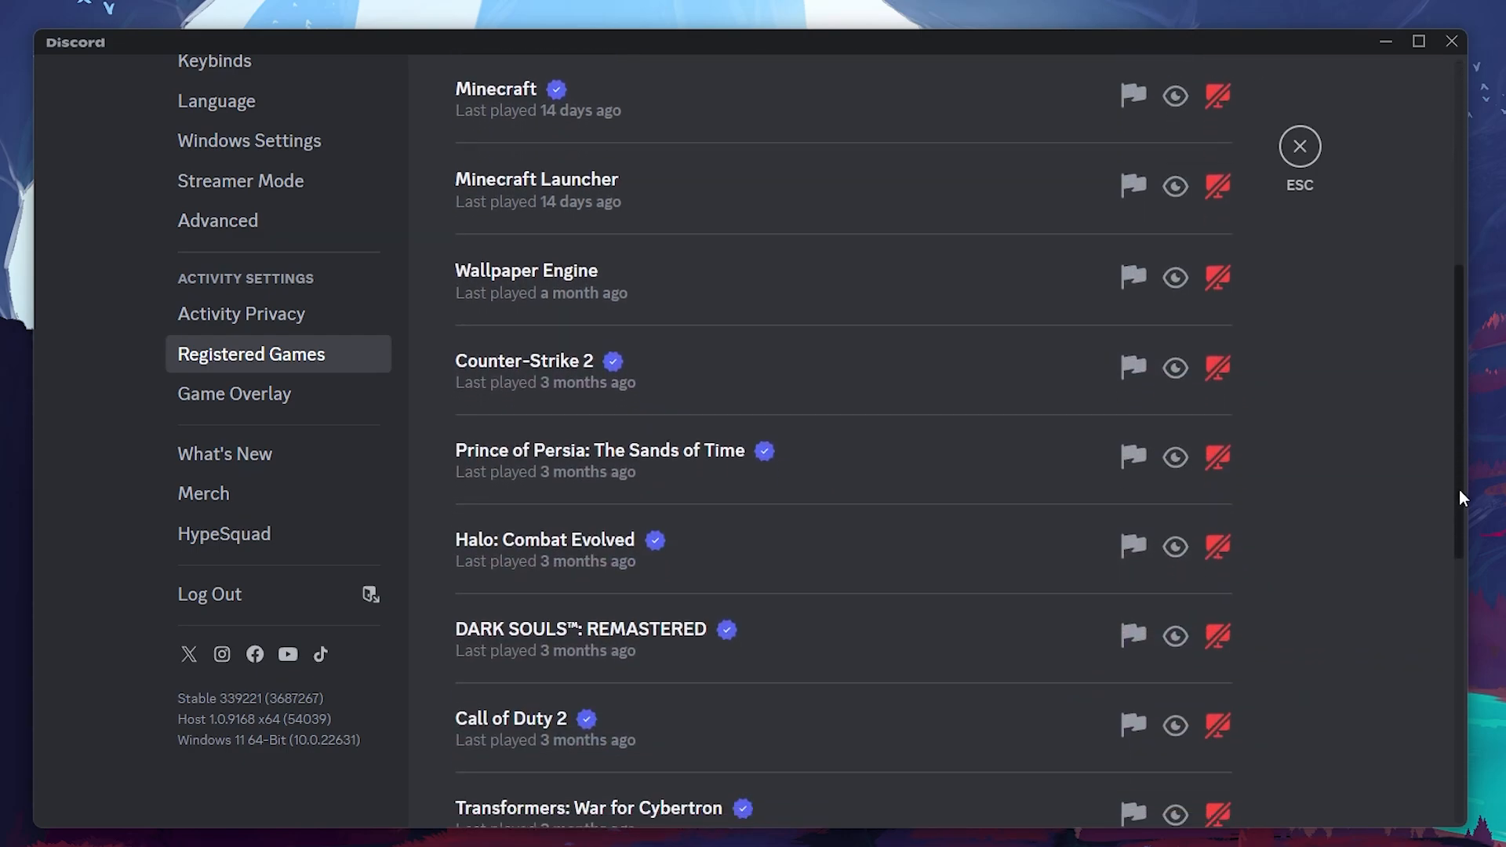
scroll("down", 3)
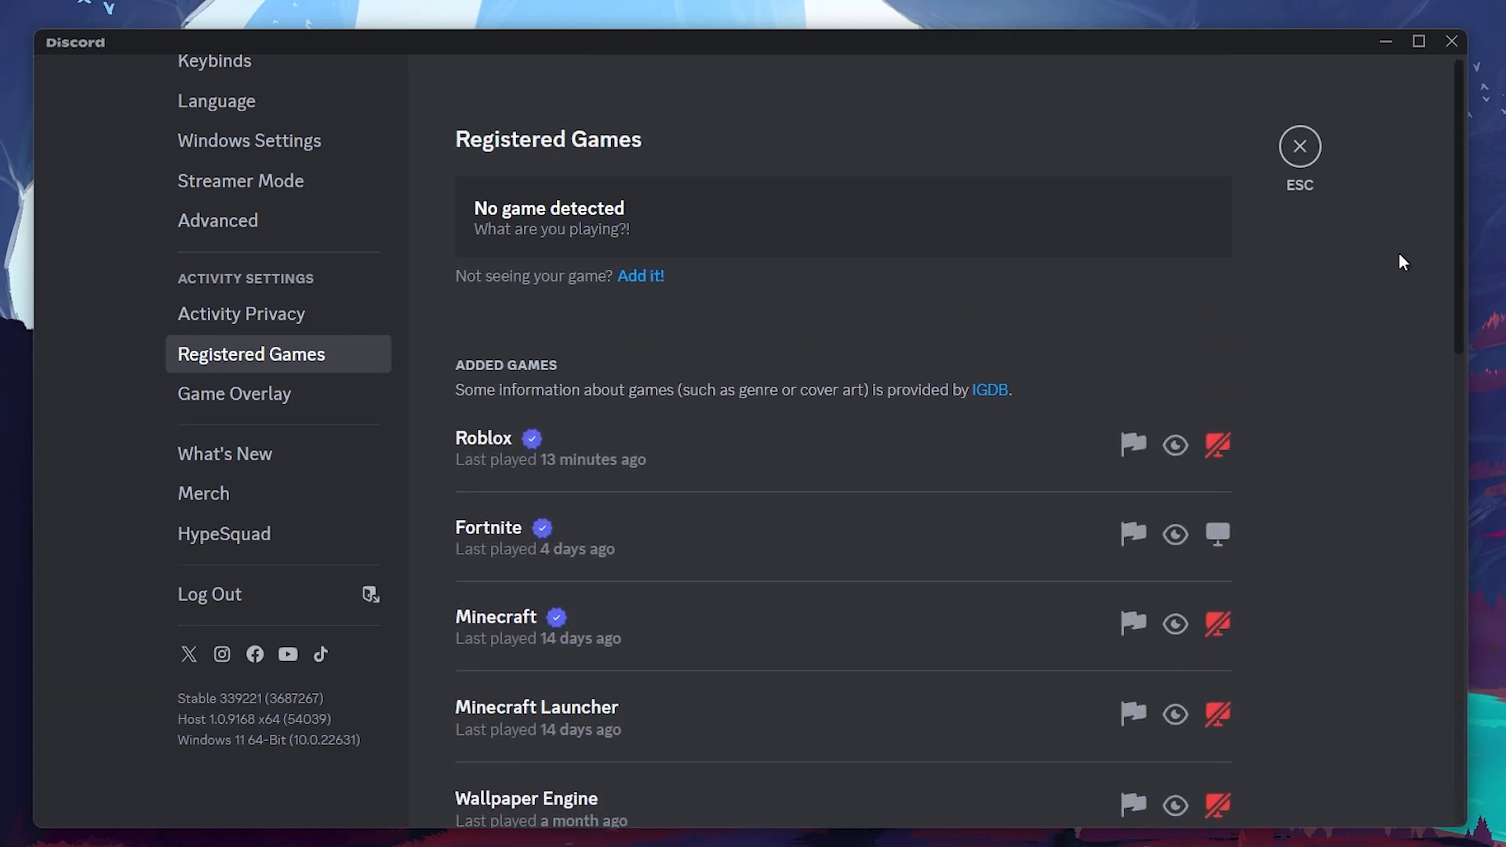
mouse_move(642, 282)
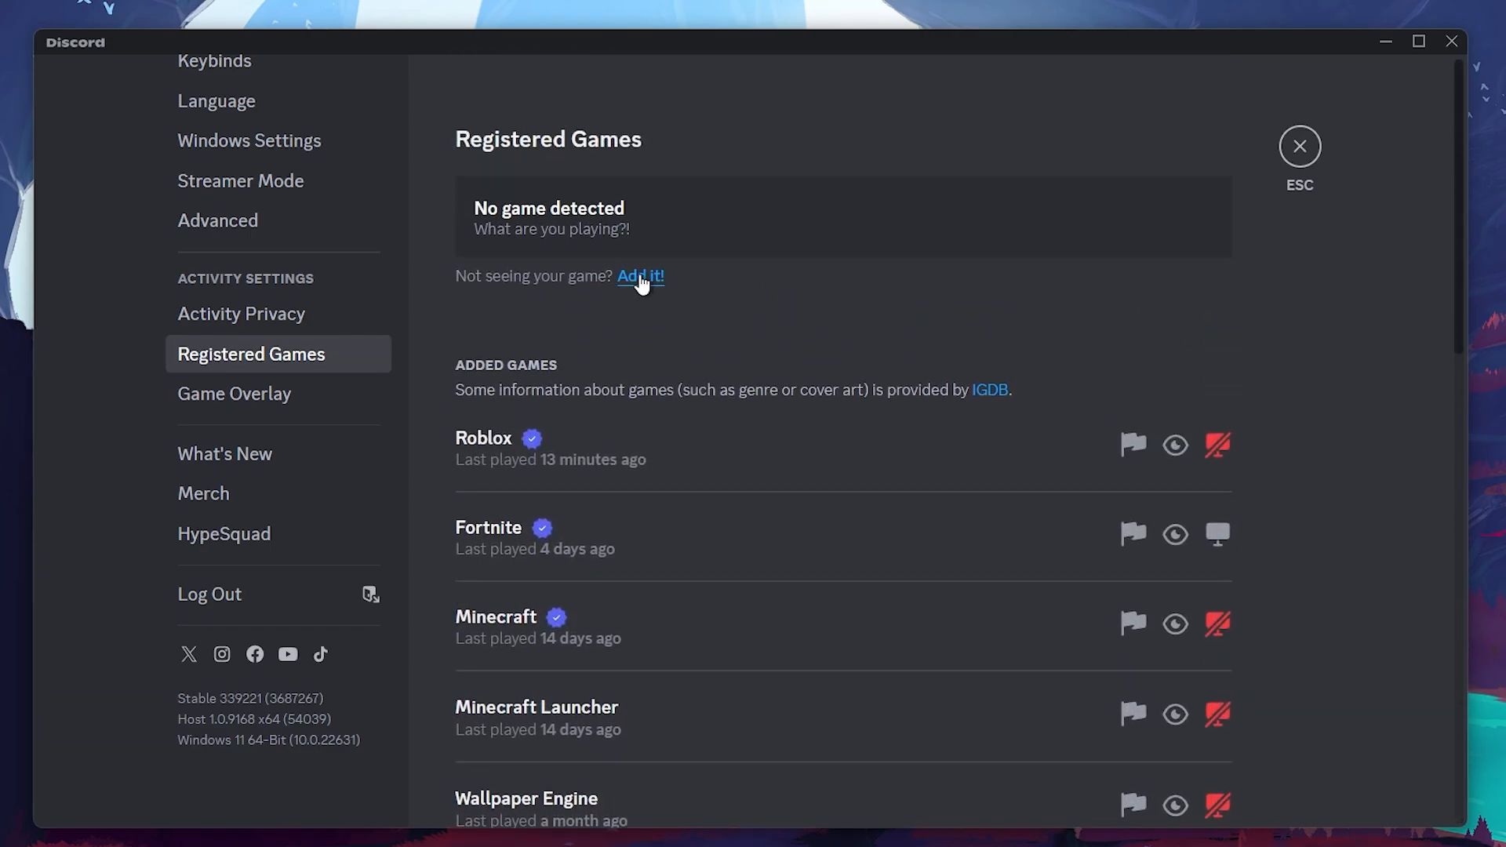
left_click(640, 276)
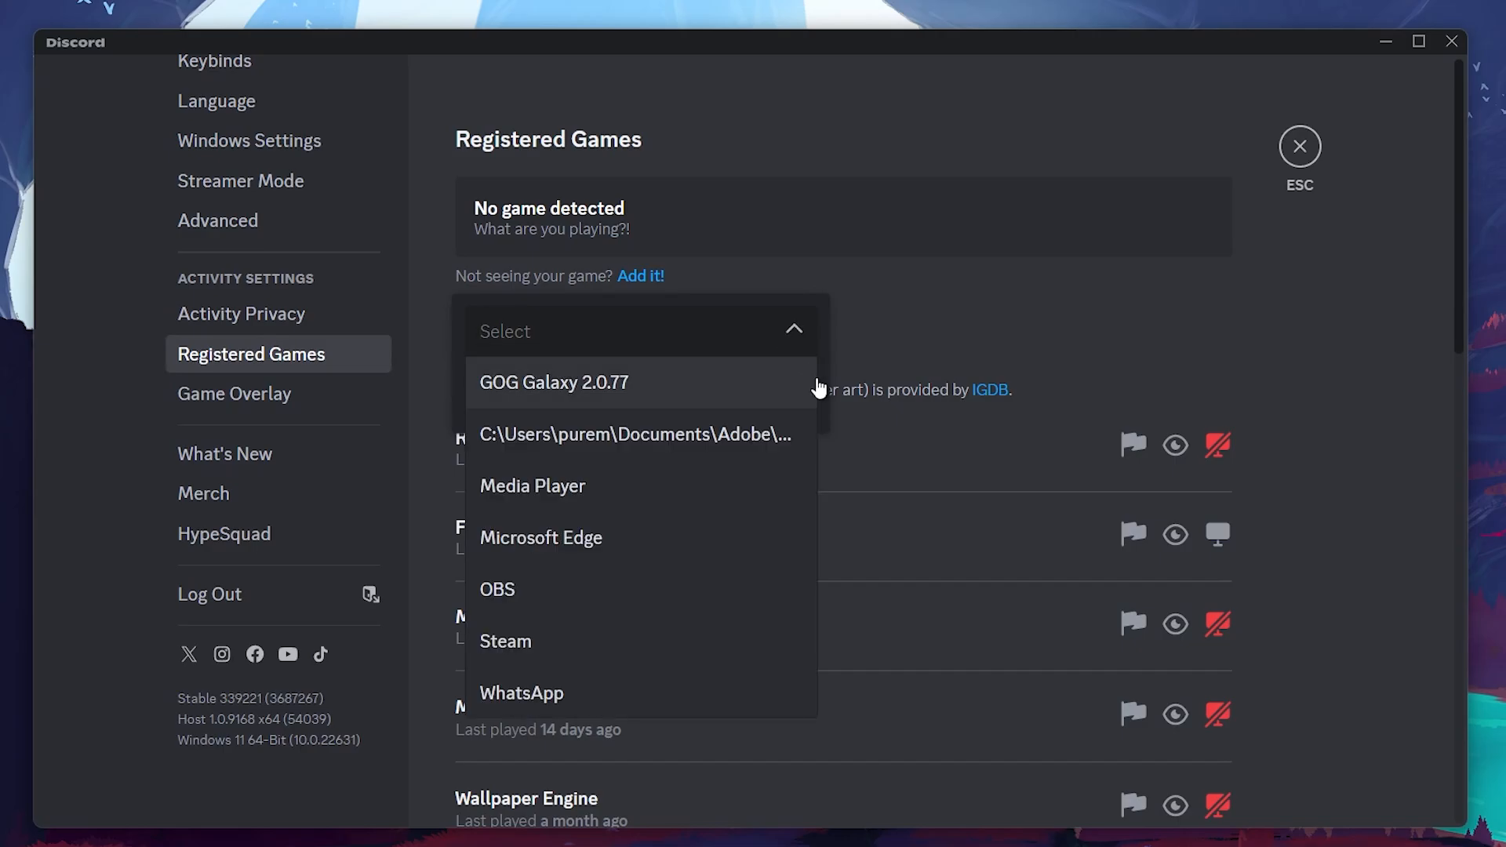
mouse_move(698, 472)
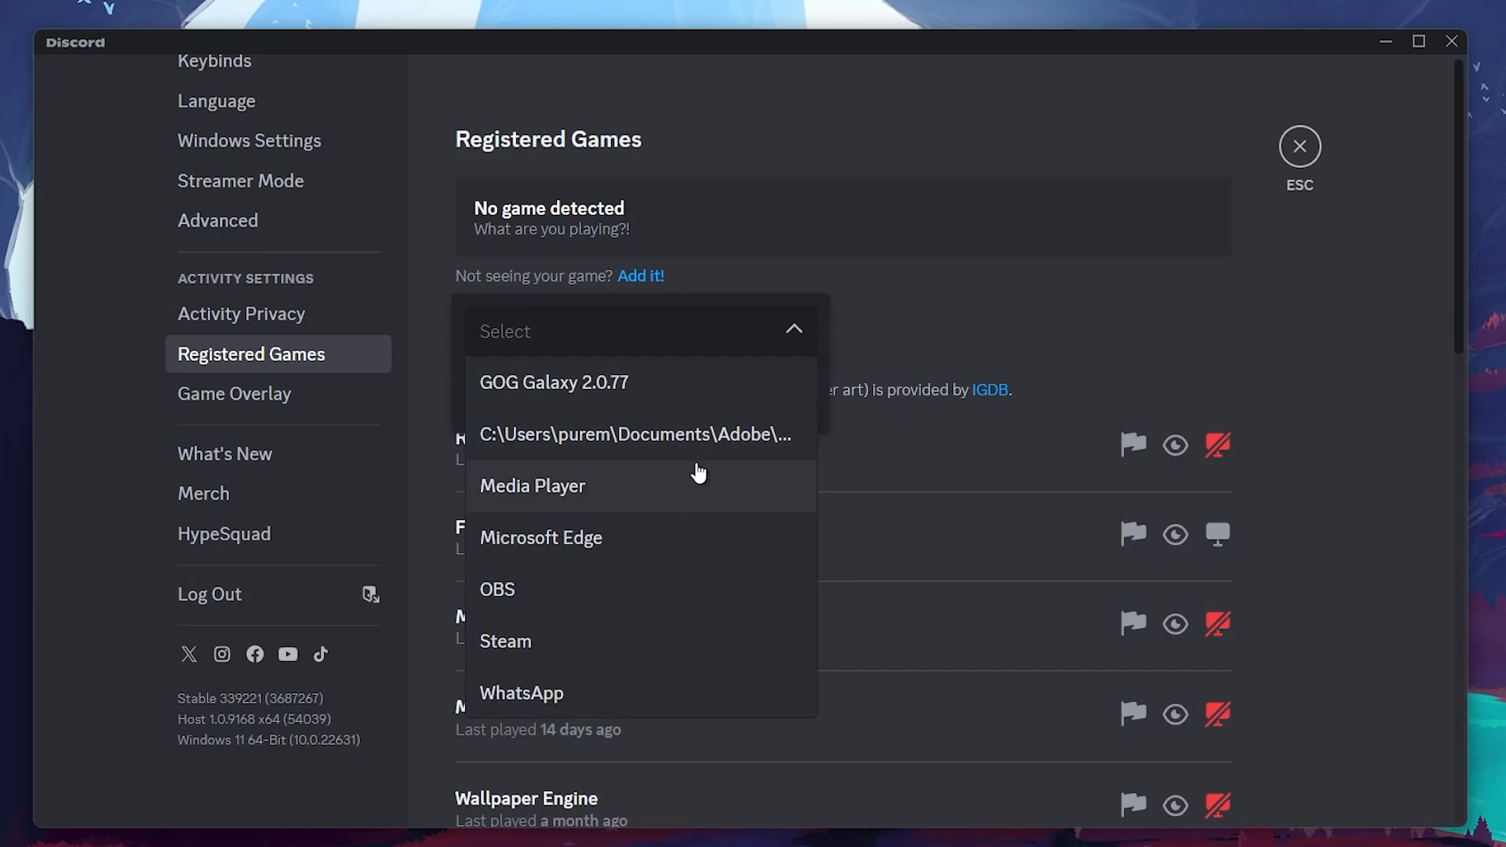
mouse_move(564, 538)
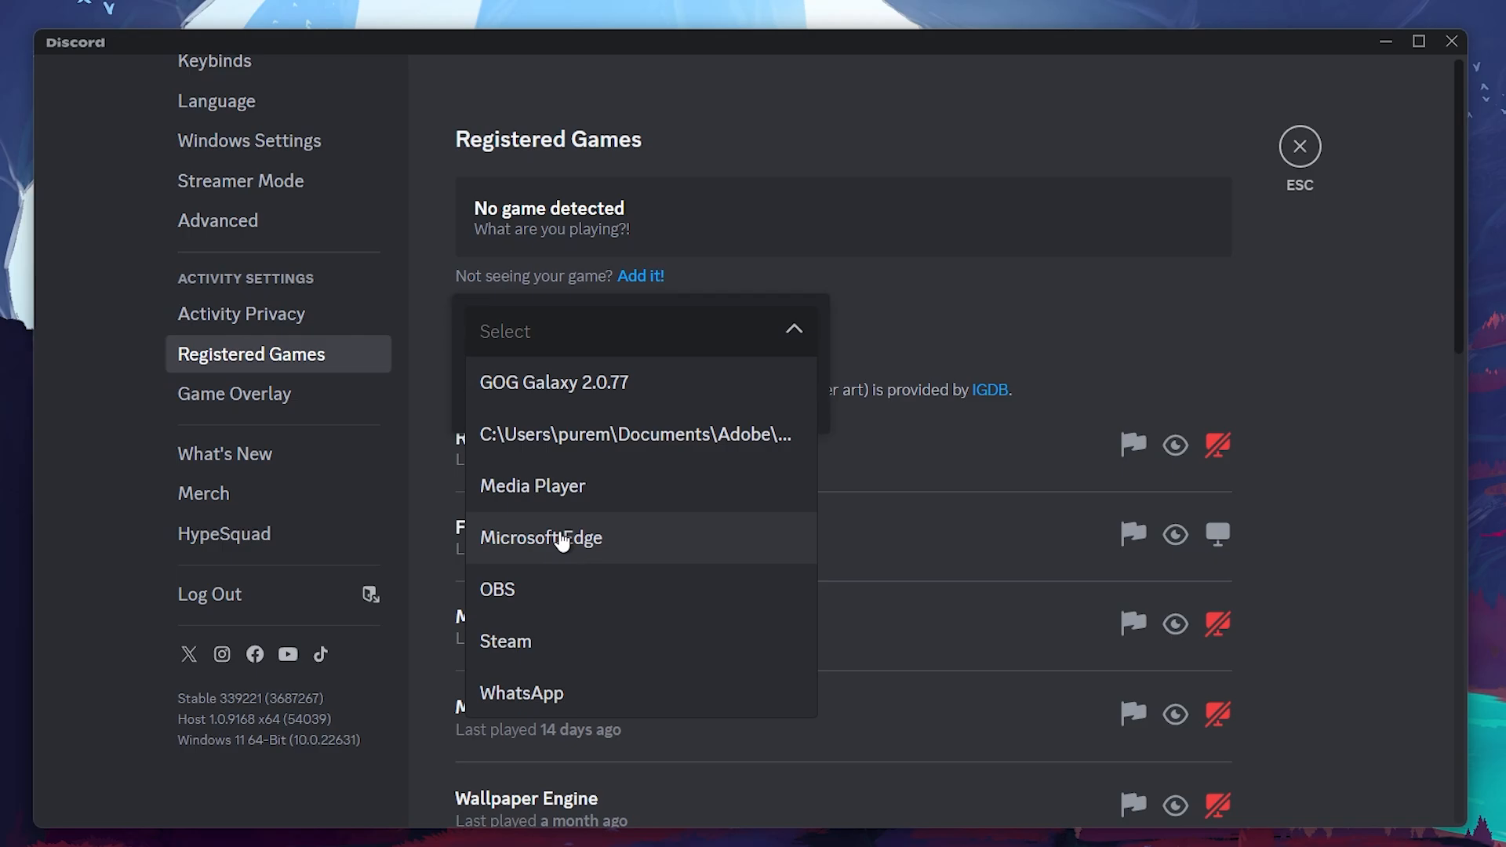
left_click(540, 537)
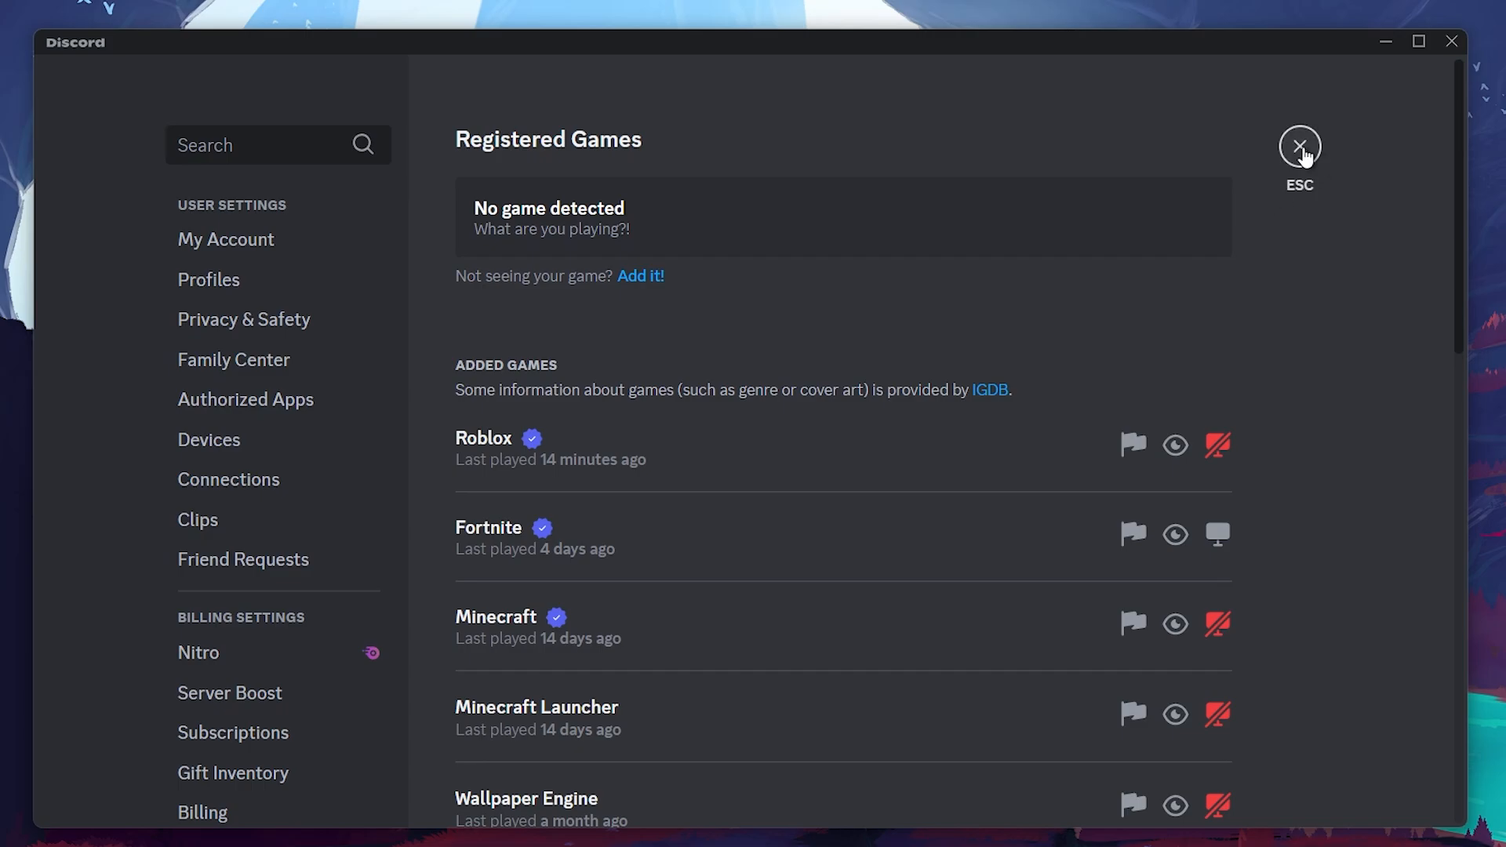
Step: Leave settings, start a screen share of the OBS window, then back out
left_click(1300, 146)
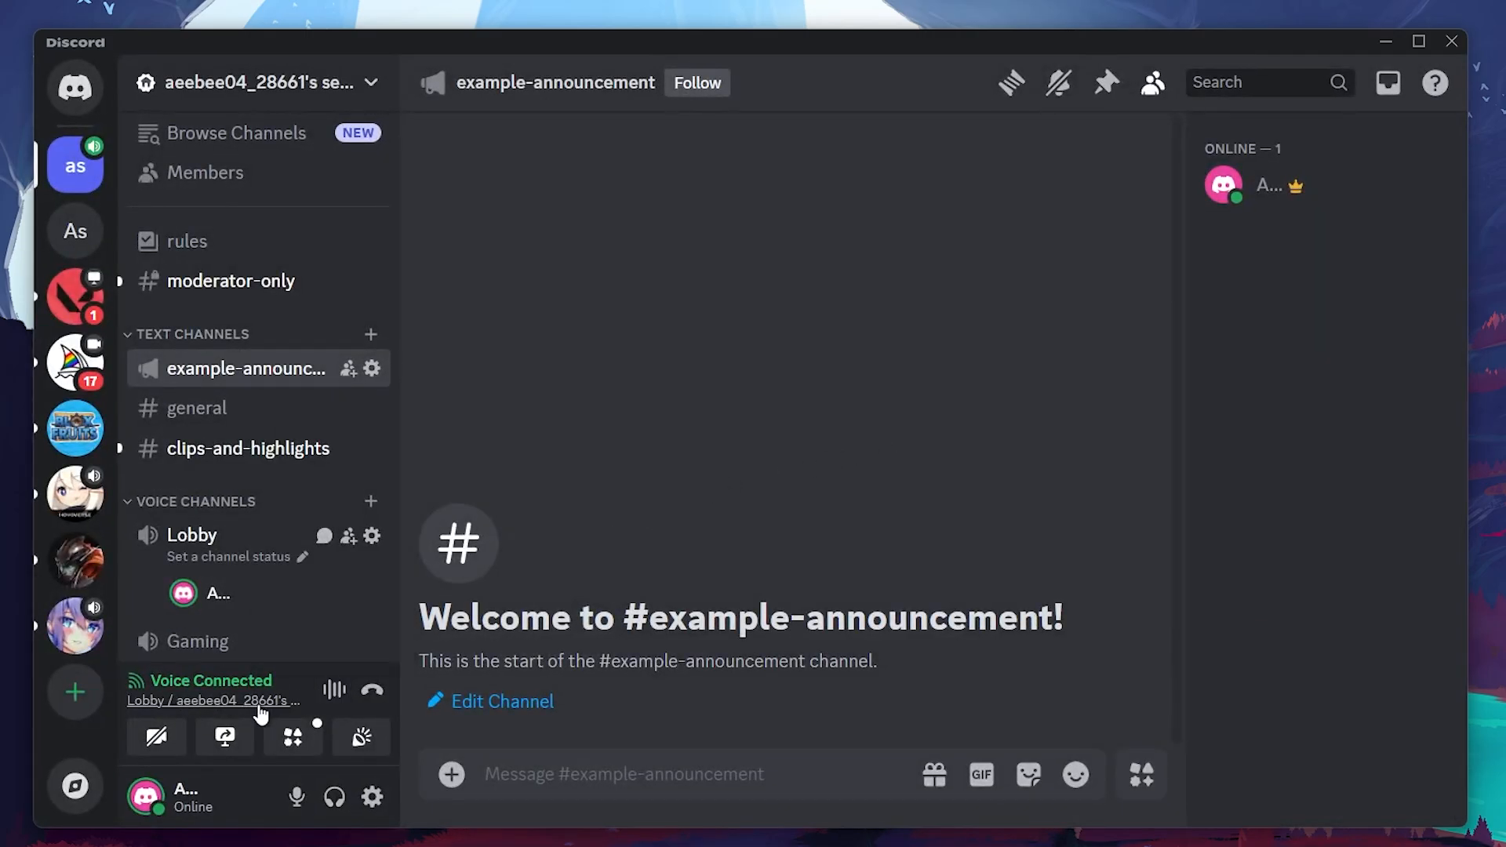
left_click(224, 737)
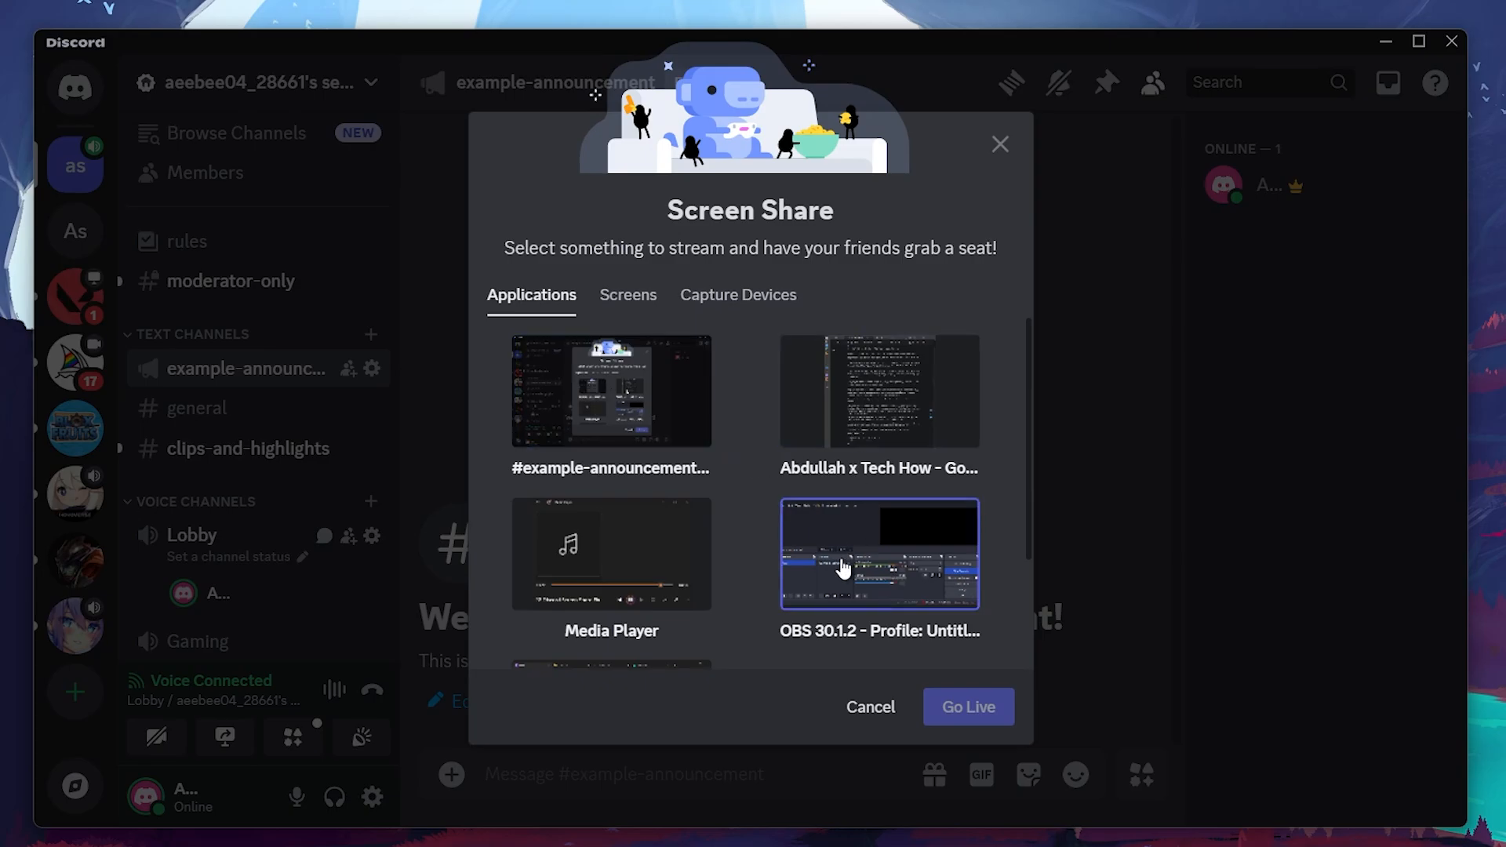
left_click(878, 555)
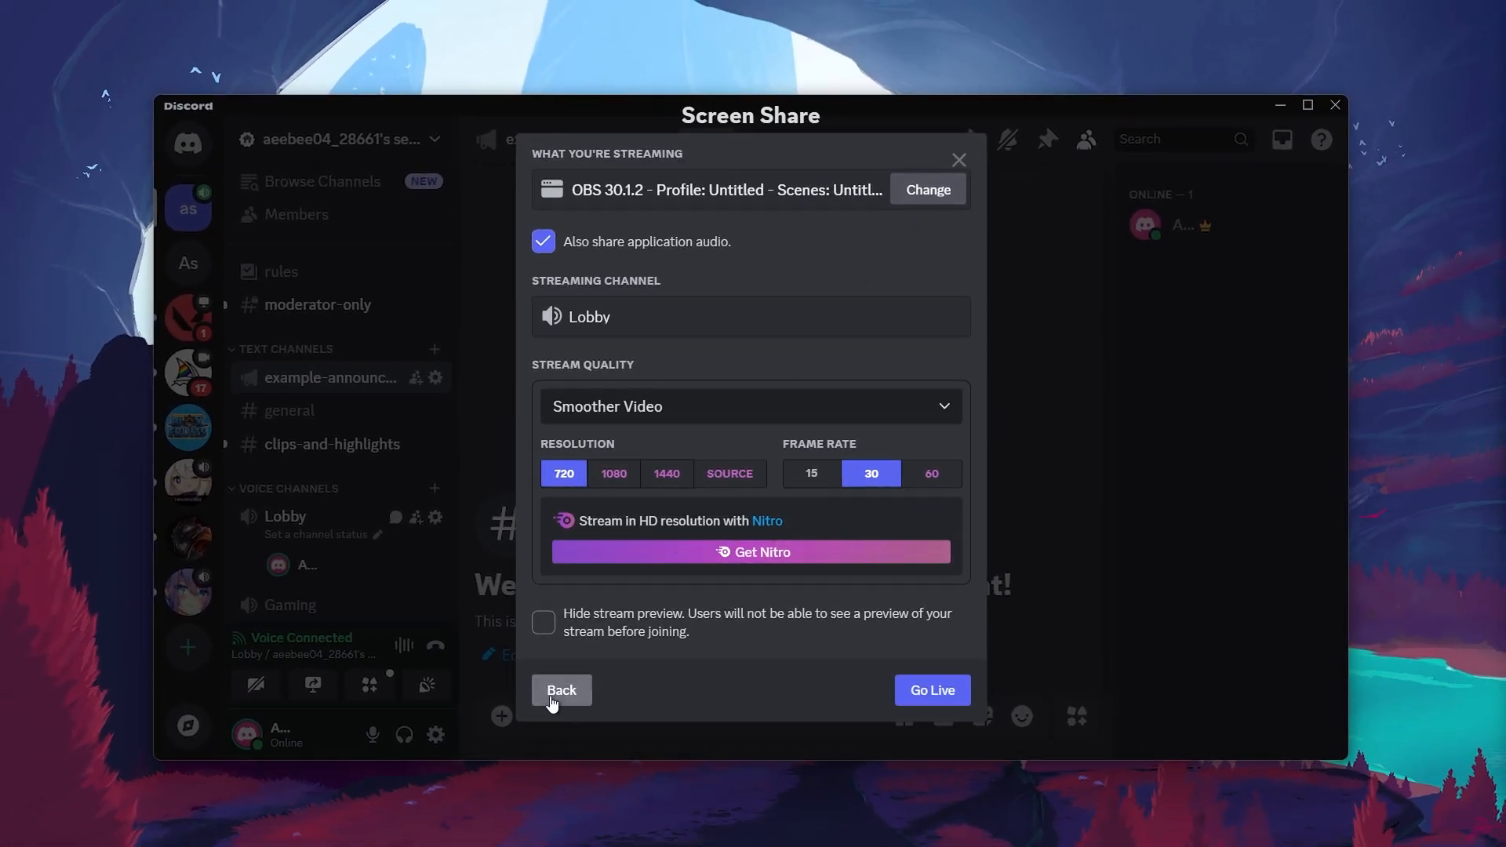
left_click(561, 690)
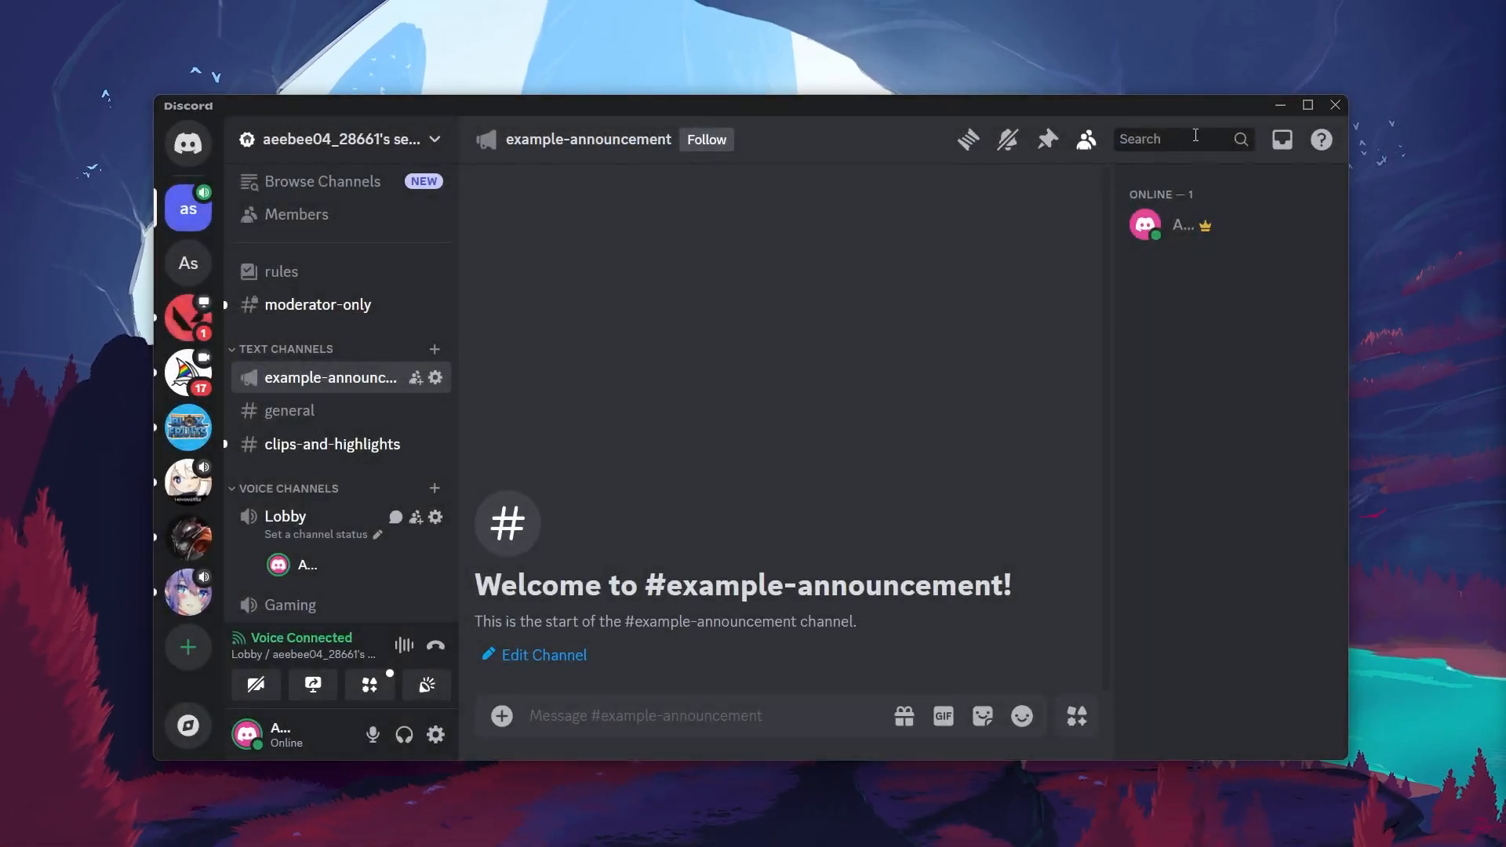